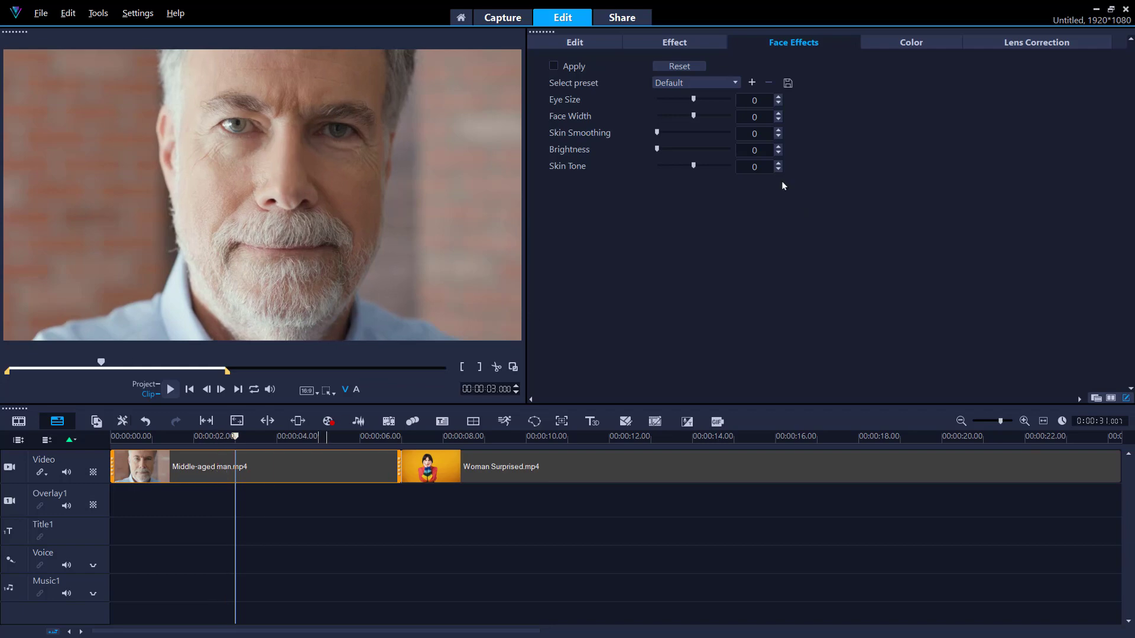
Apply face effects to the Middle-aged man clip, raising skin smoothing and adjusting skin tone
drag(657, 134, 669, 133)
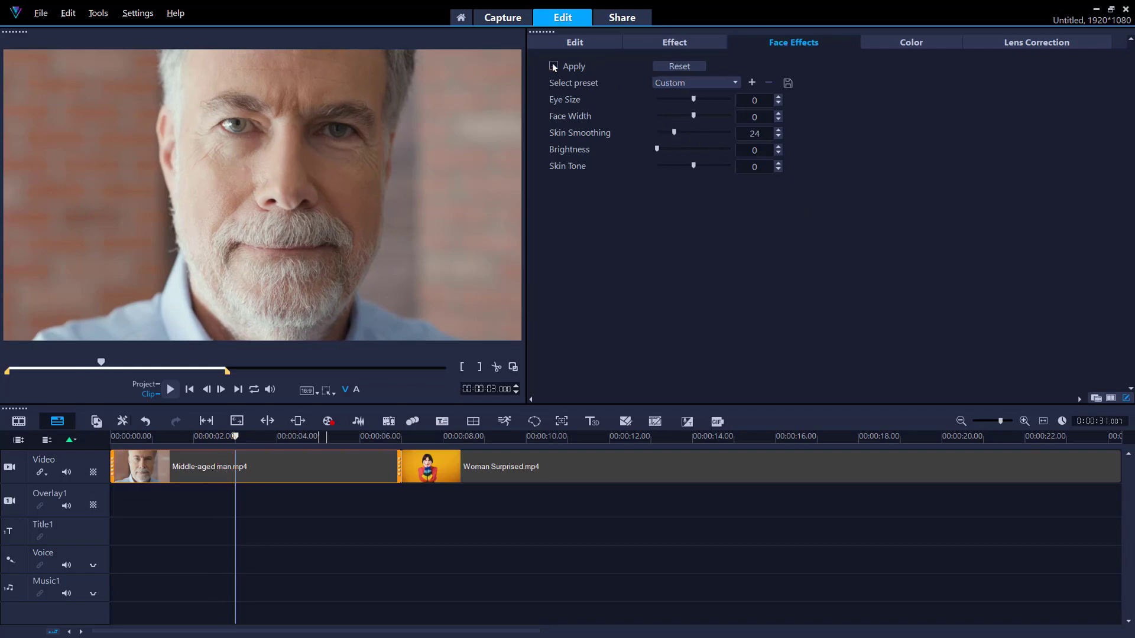
click(554, 66)
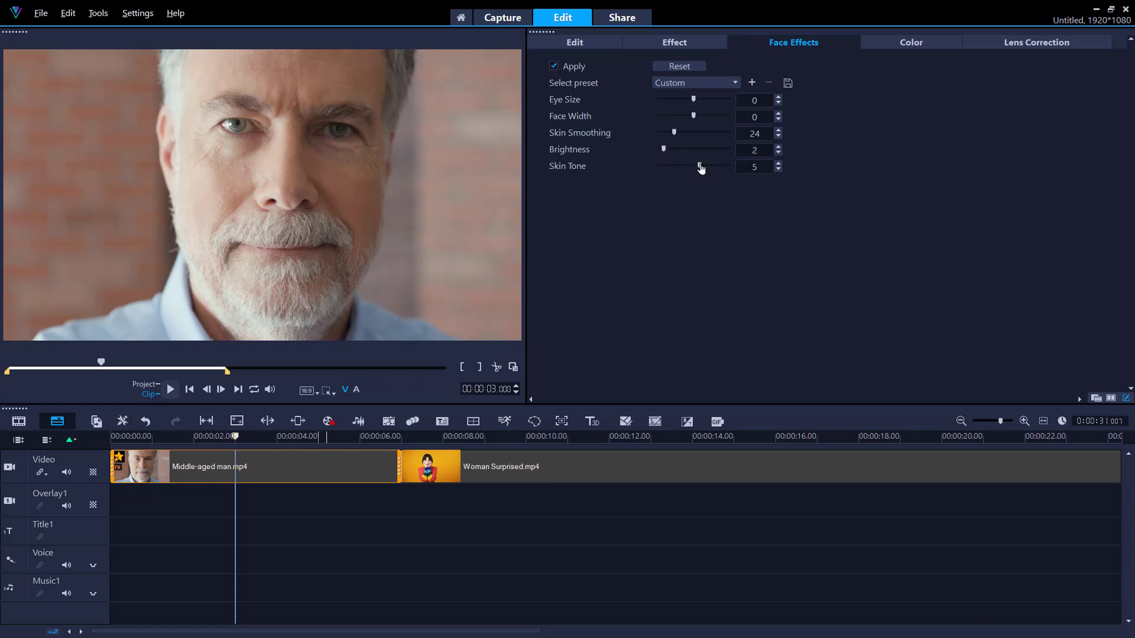
drag(701, 166, 658, 167)
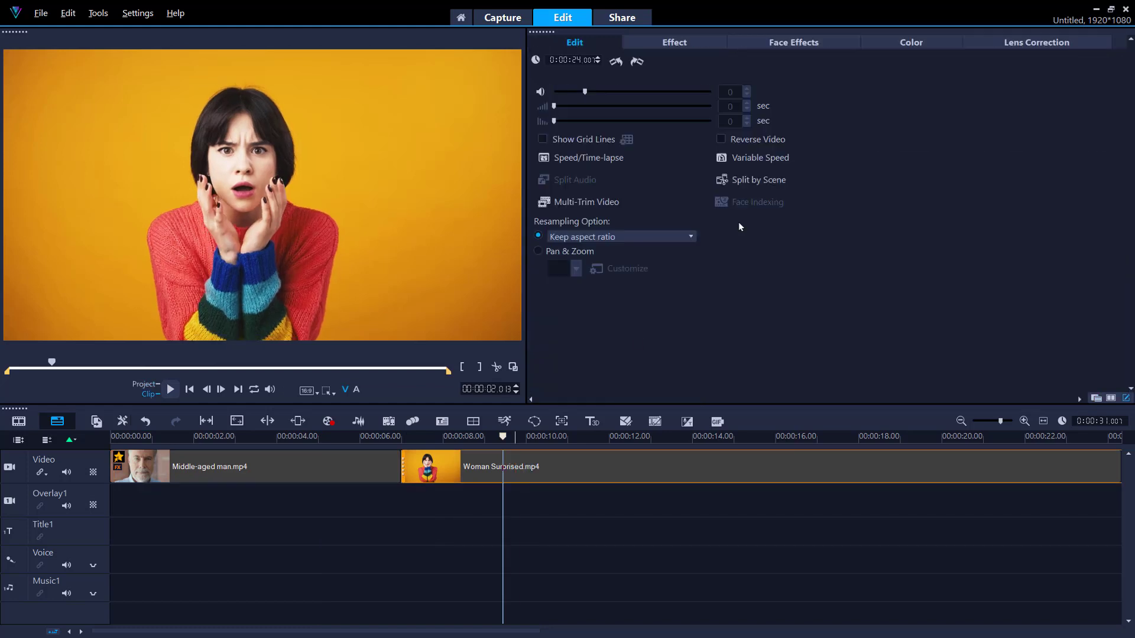
Set Woman Surprised's Eye Size to 100 and Face Width to -100, then preview the result
click(793, 43)
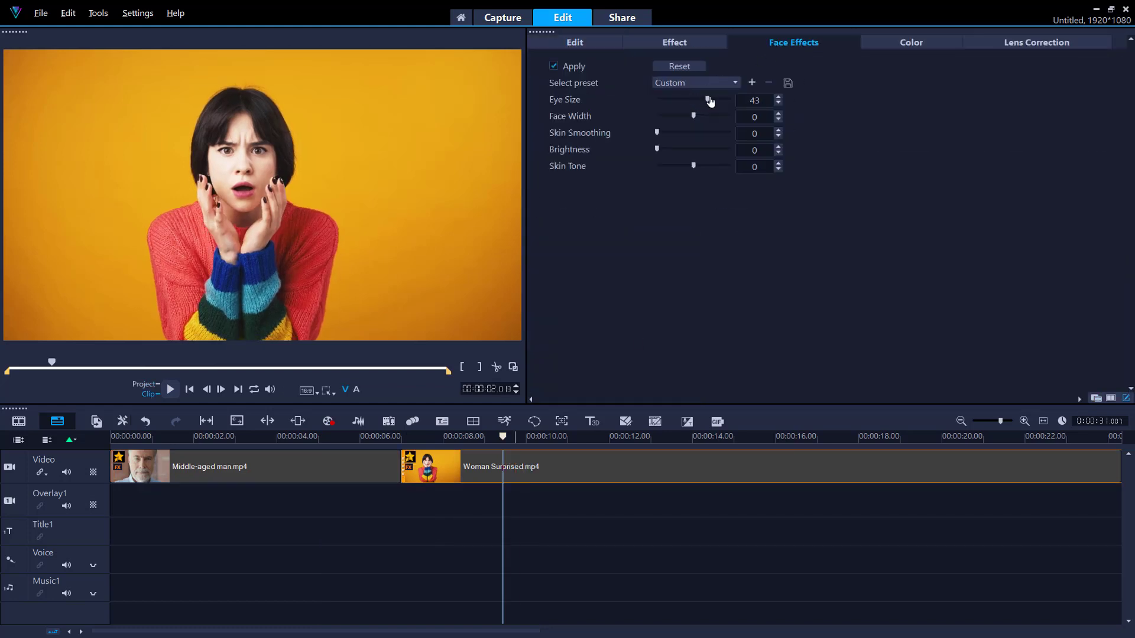
drag(689, 99, 729, 99)
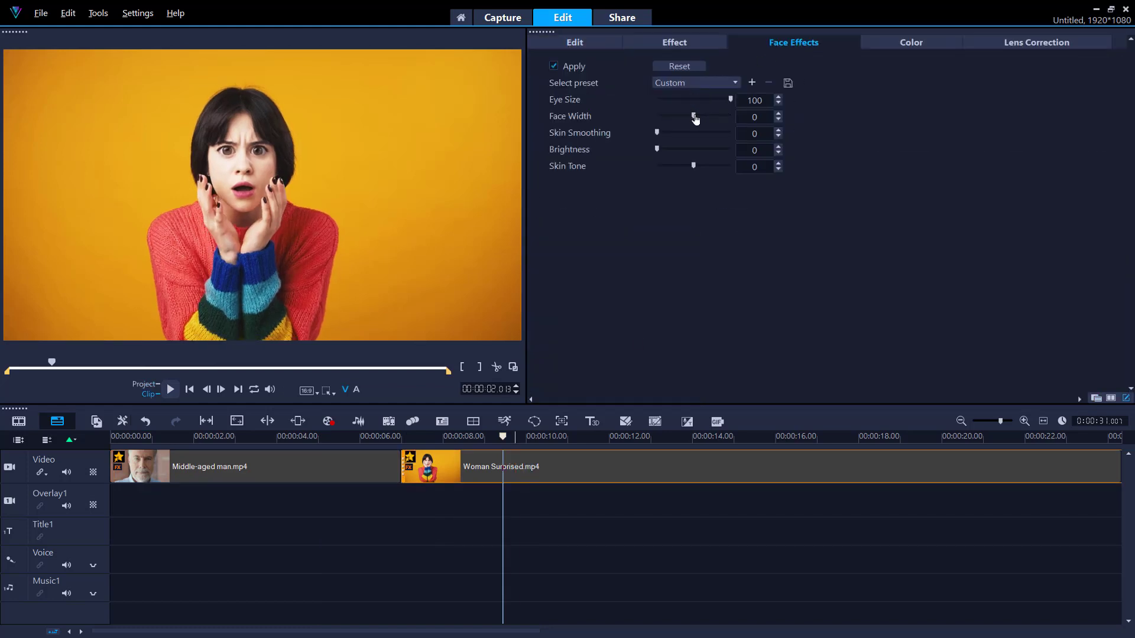
drag(693, 117, 657, 117)
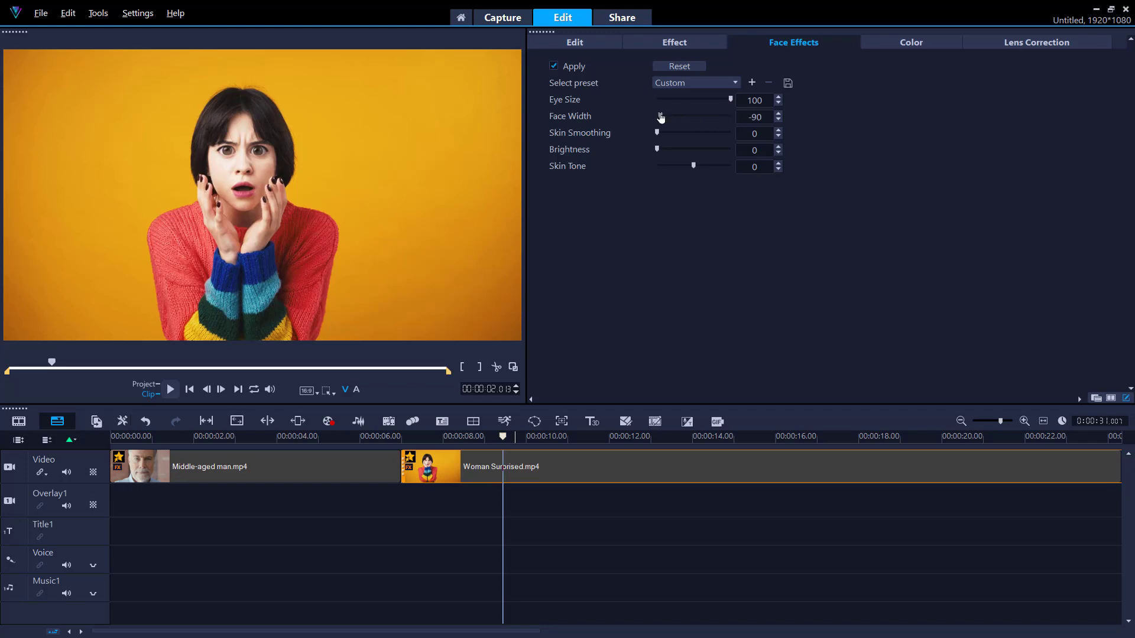
drag(665, 117, 657, 117)
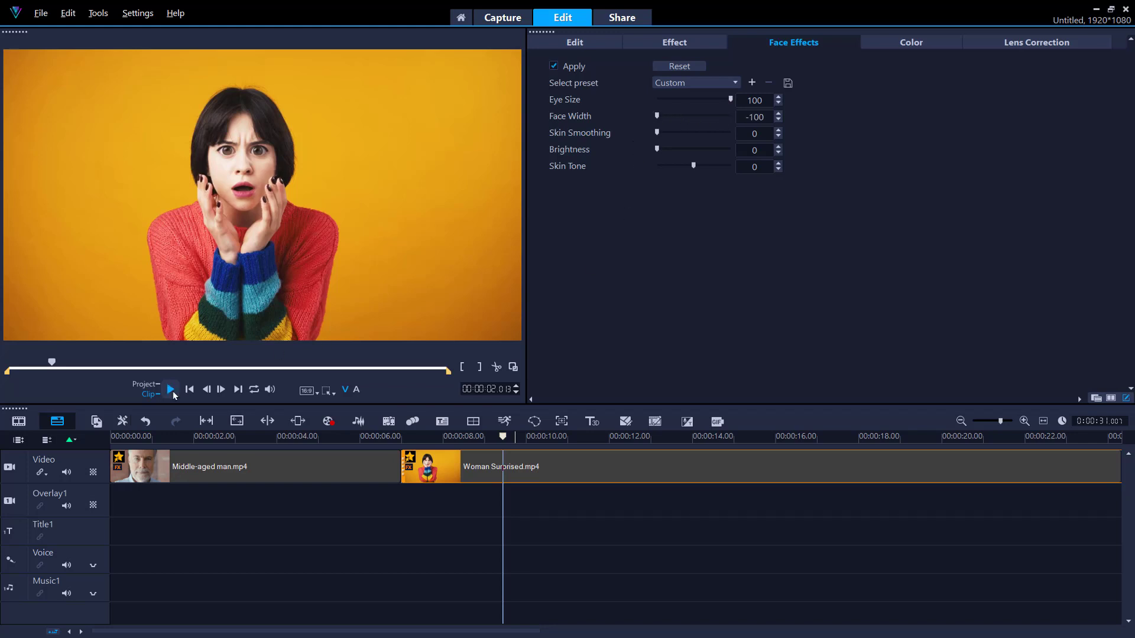
click(171, 389)
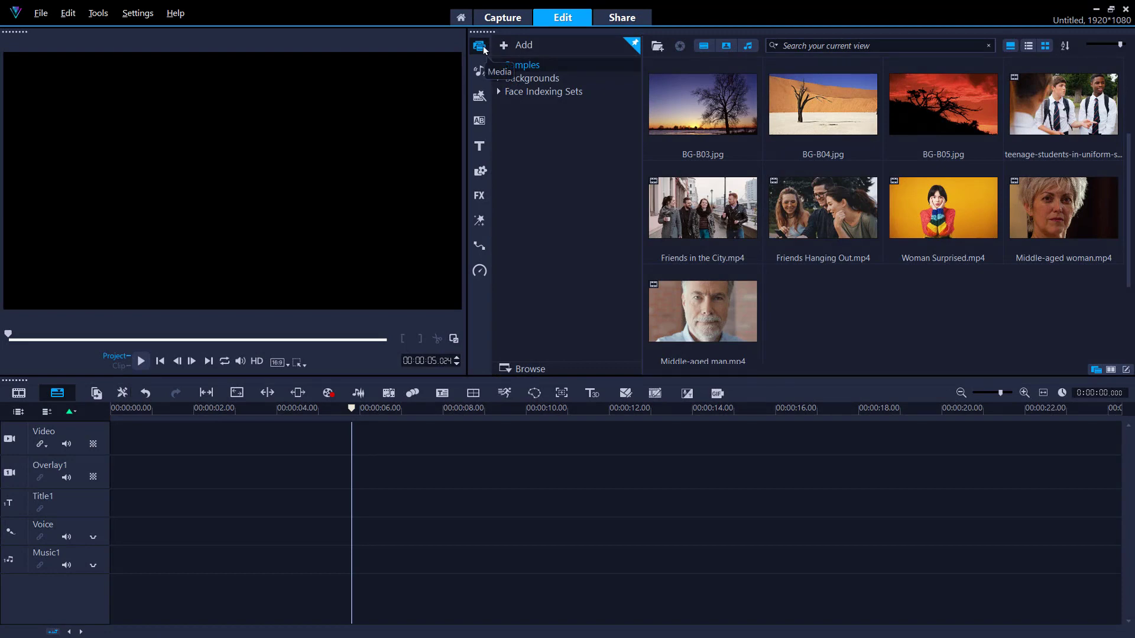
Bring up the media library's context menu for inserting media files
right_click(805, 298)
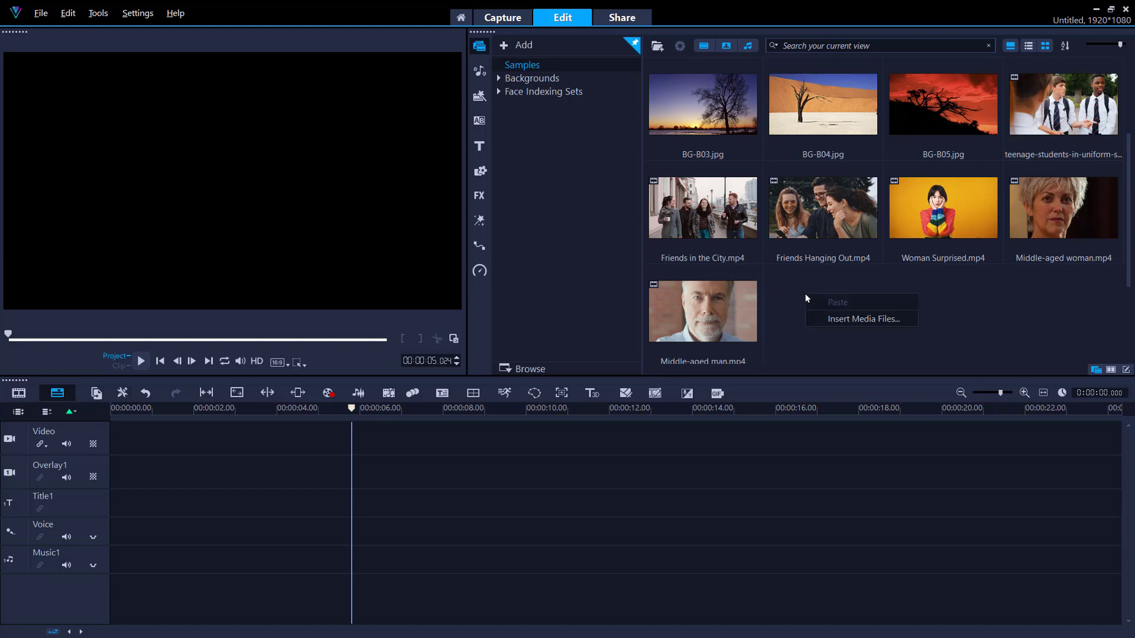
mouse_move(861, 318)
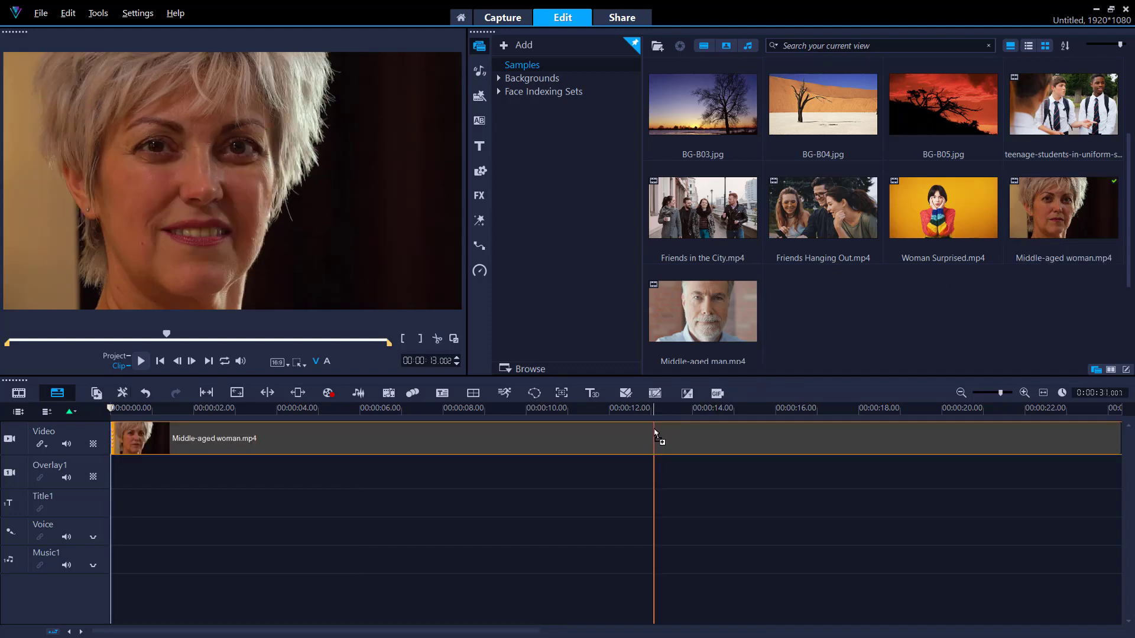
mouse_move(654, 428)
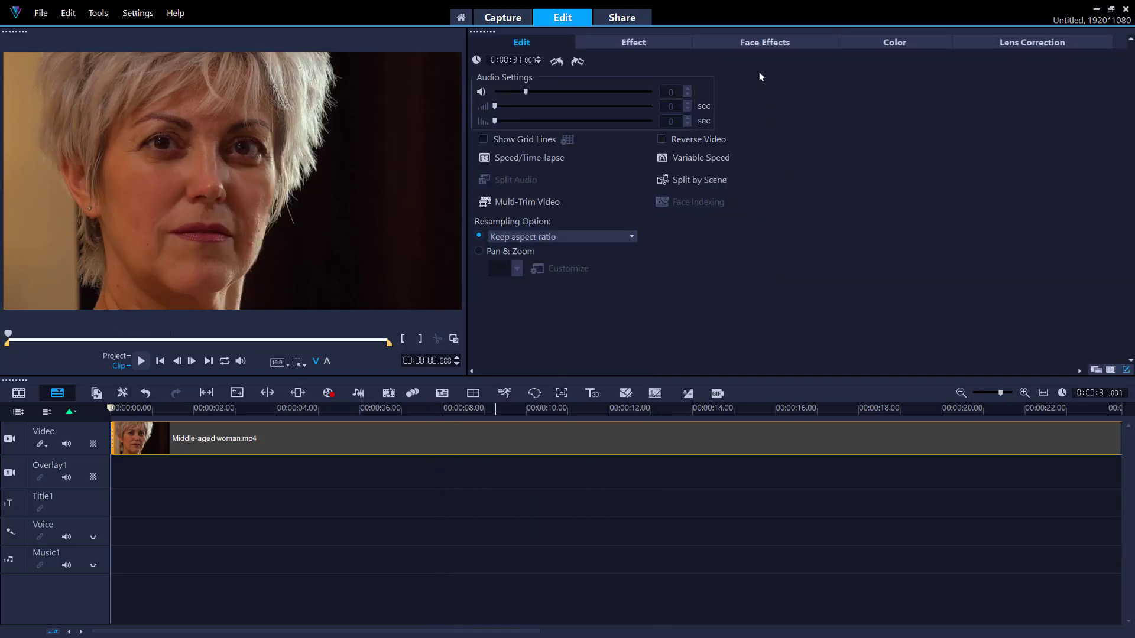
Show the Face Effects settings for the Middle-aged woman clip
click(764, 43)
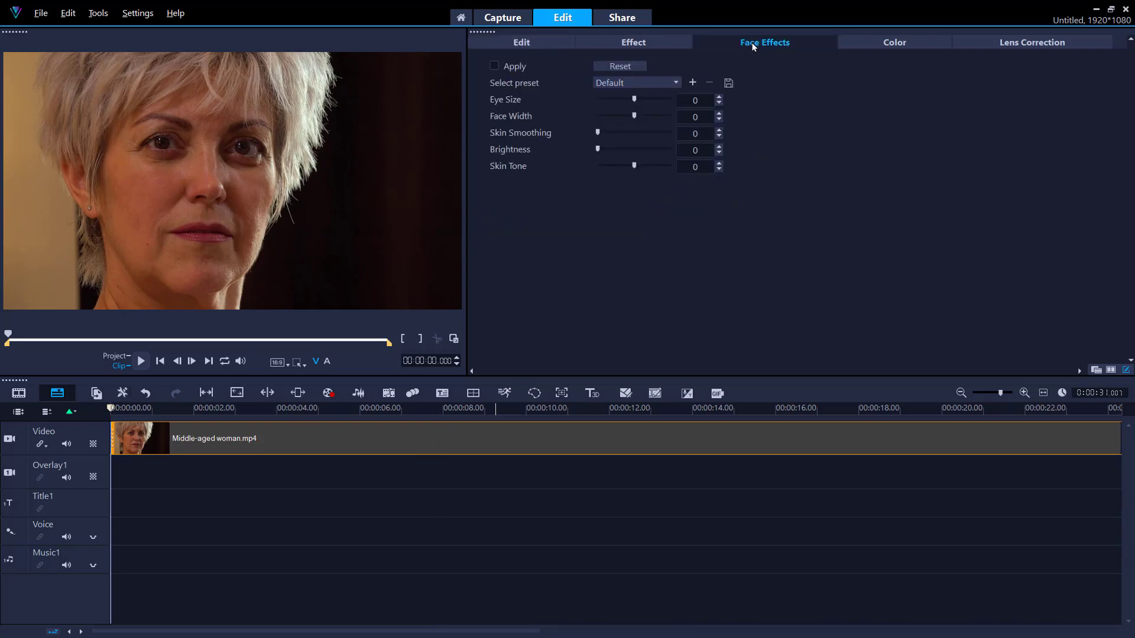
mouse_move(817, 208)
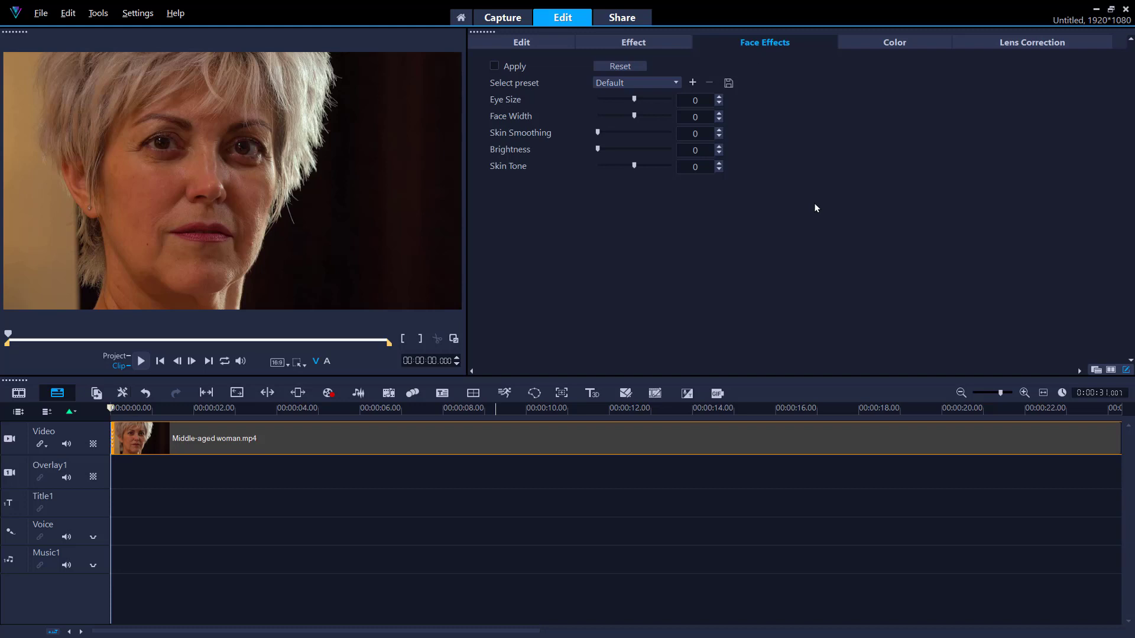
mouse_move(540, 116)
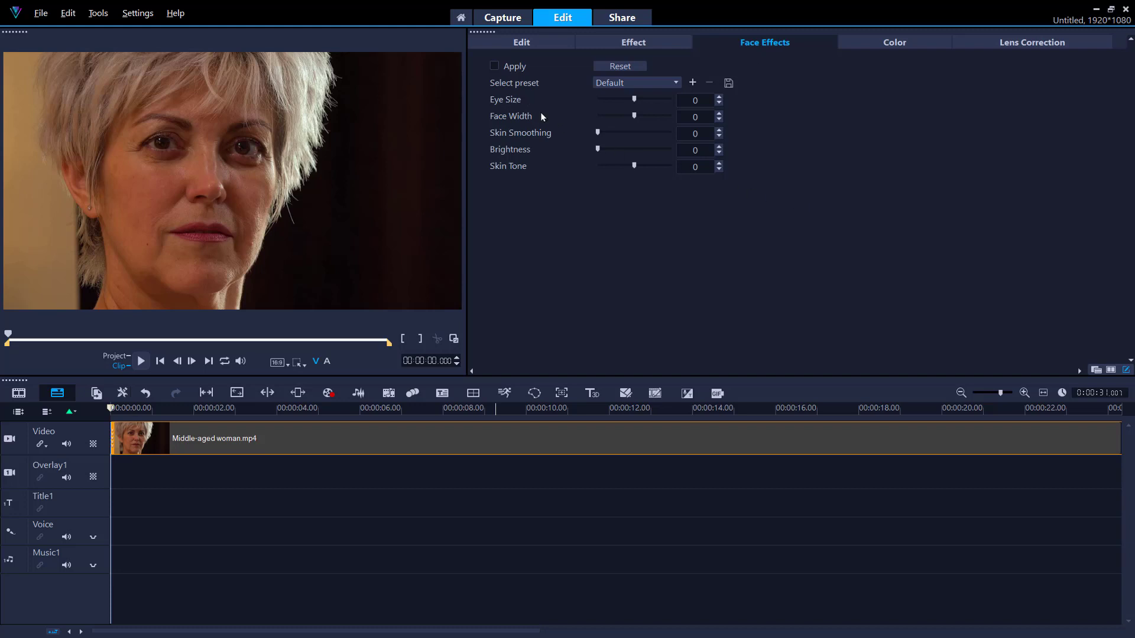
mouse_move(555, 153)
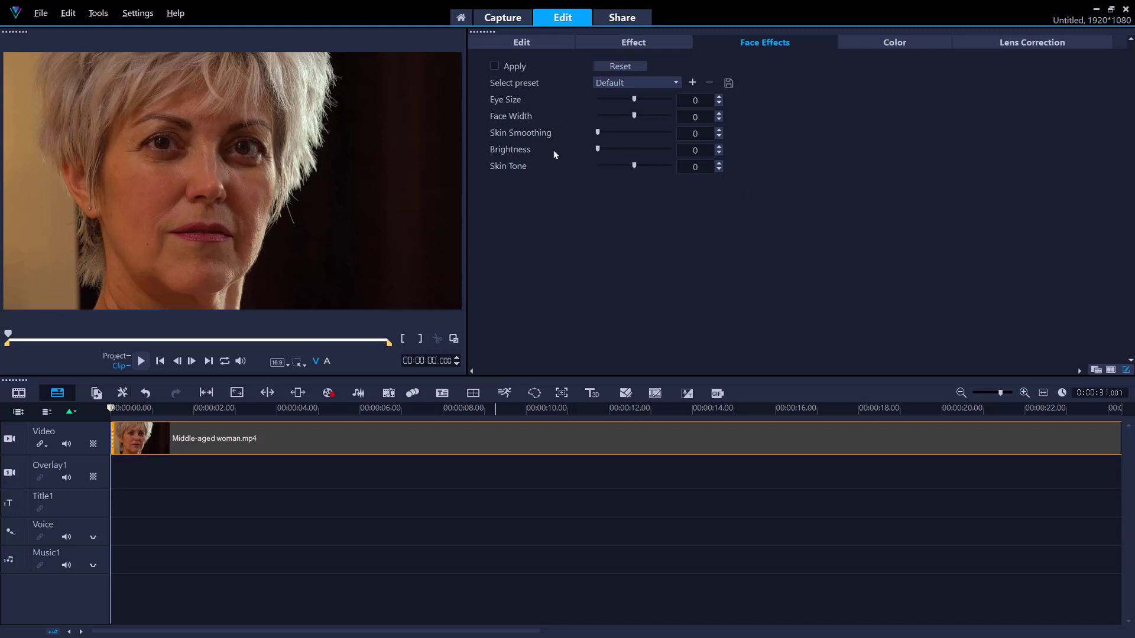
mouse_move(555, 172)
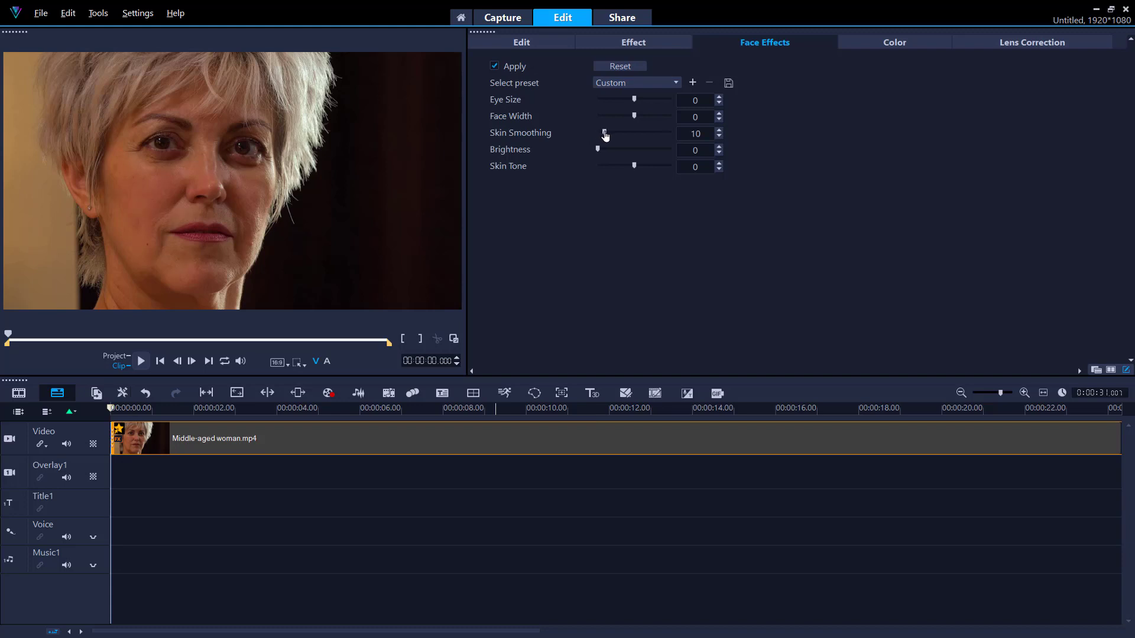
Set the Middle-aged woman's skin smoothing to 25, brightness to 11 and skin tone to 10
drag(603, 133, 613, 133)
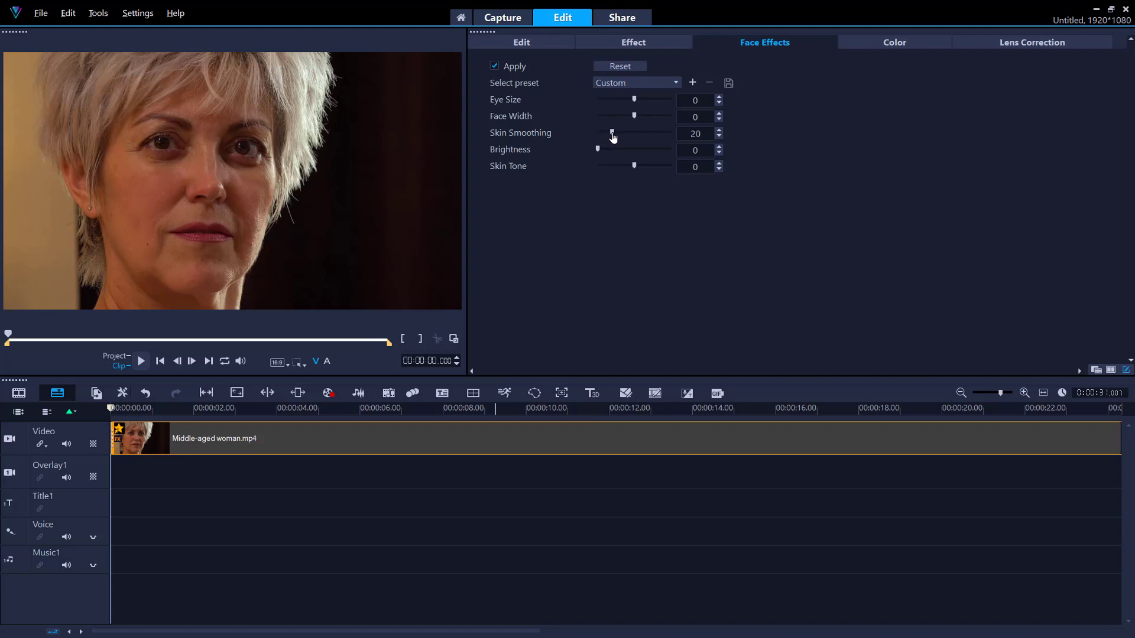
drag(611, 132, 615, 133)
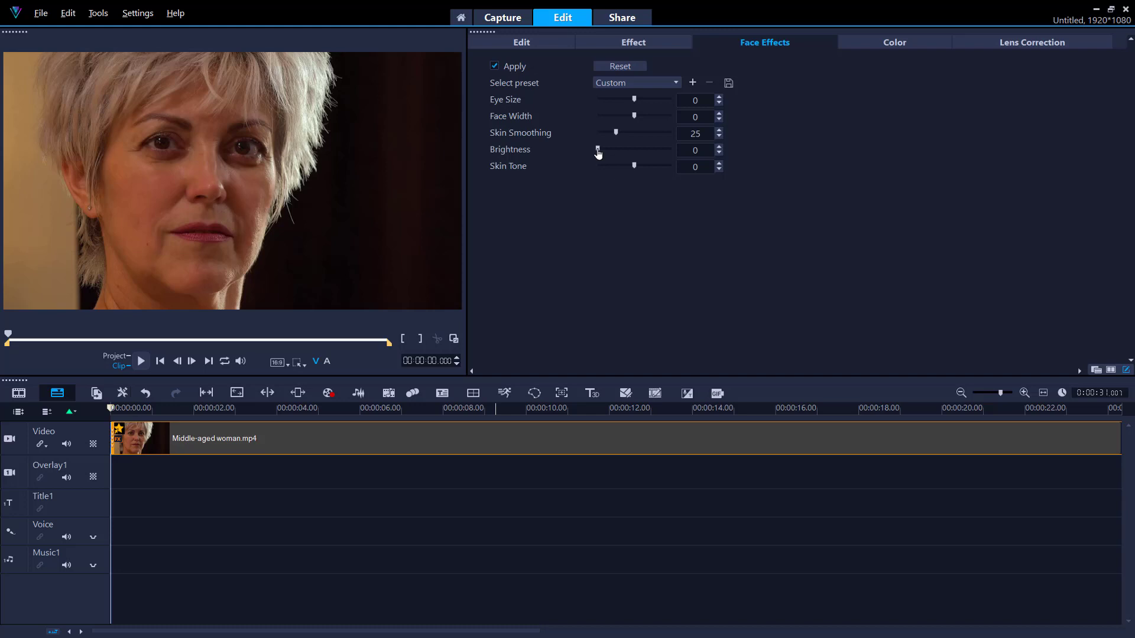
drag(597, 150, 632, 150)
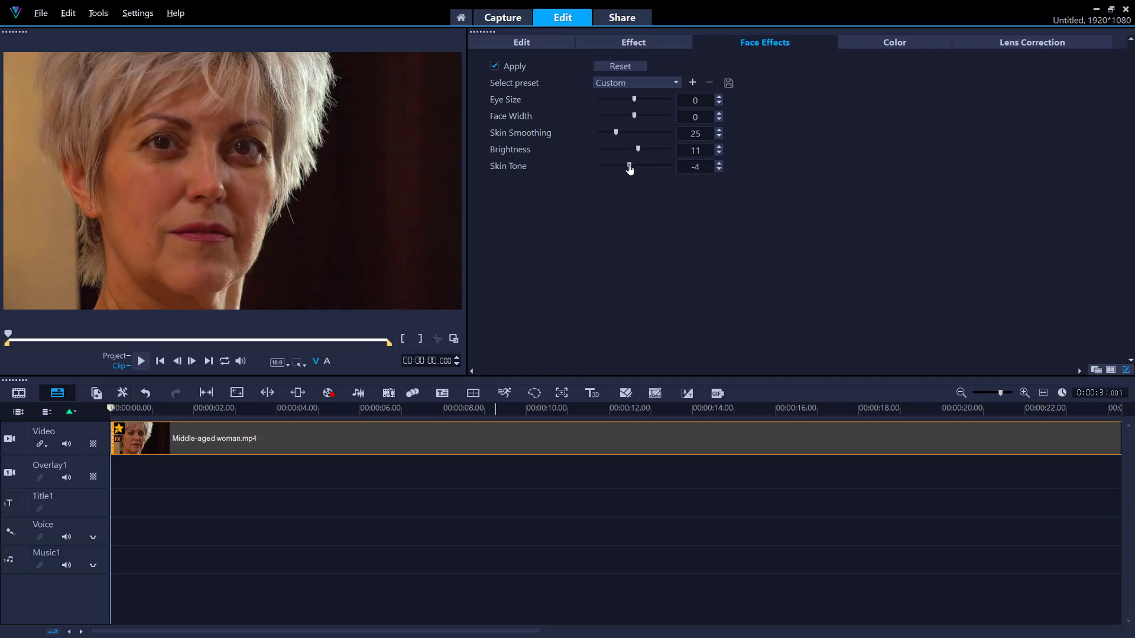
drag(629, 167, 624, 167)
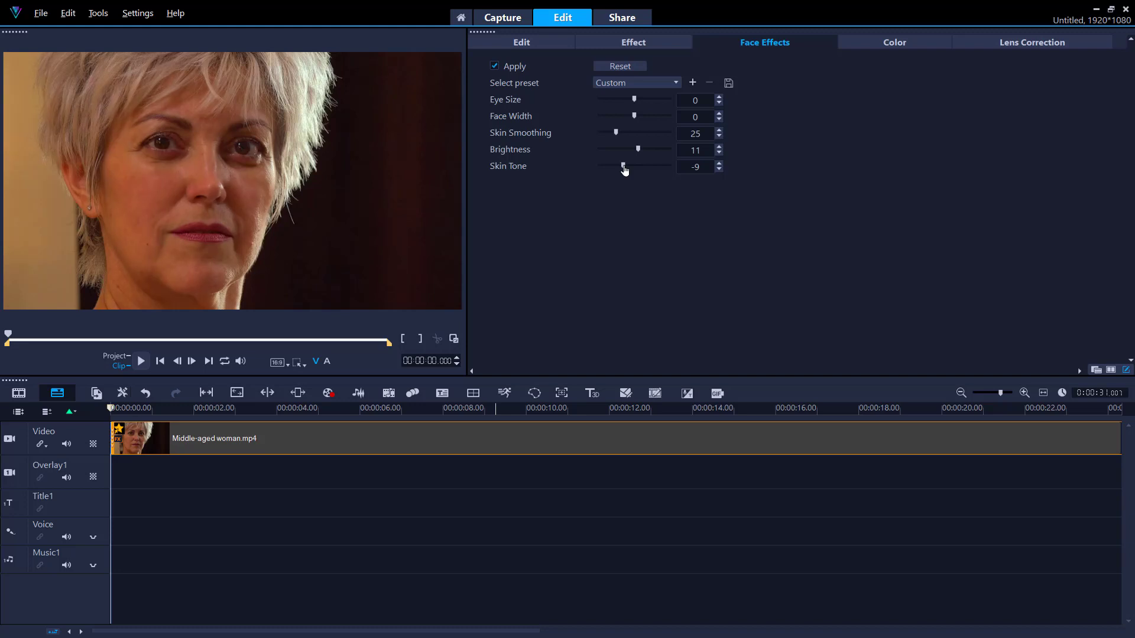
drag(623, 166, 614, 167)
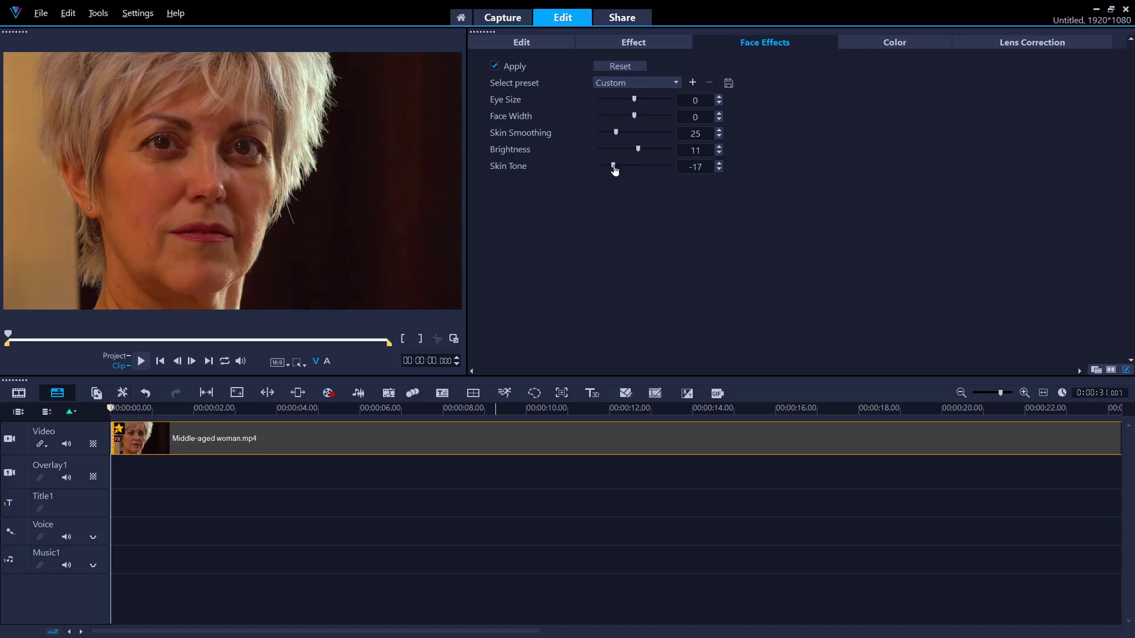
drag(612, 167, 647, 166)
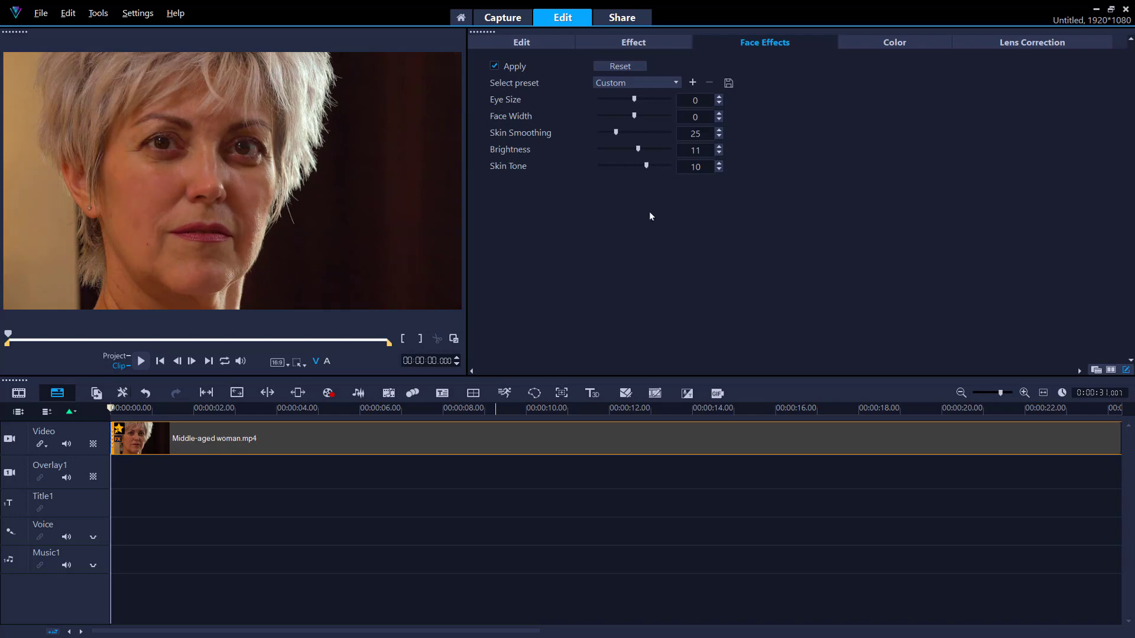
mouse_move(609, 180)
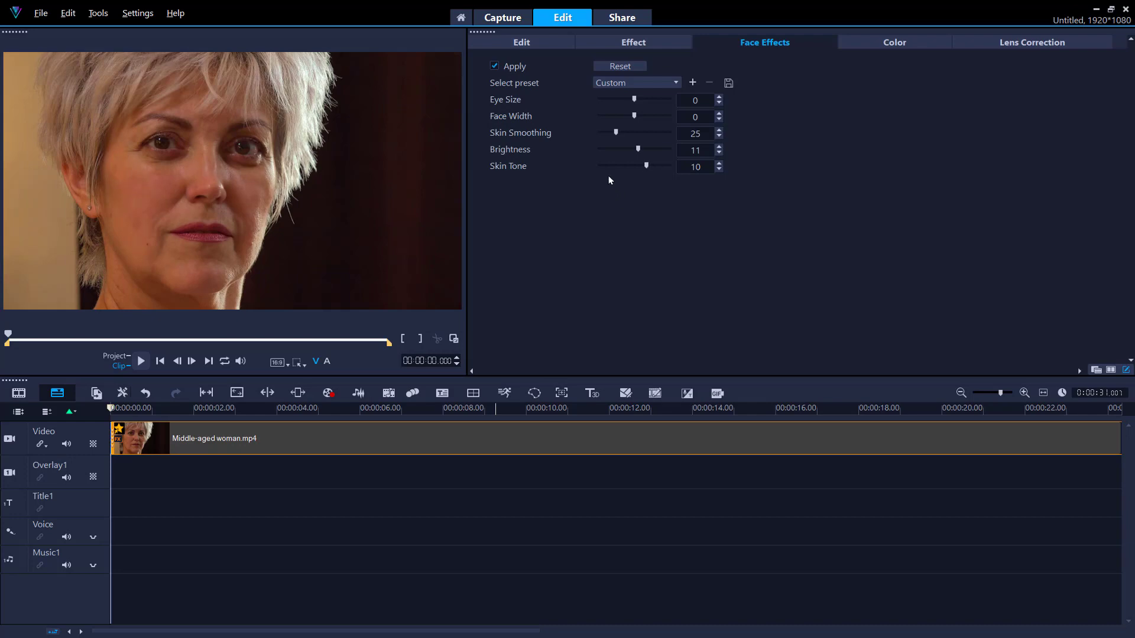
click(494, 66)
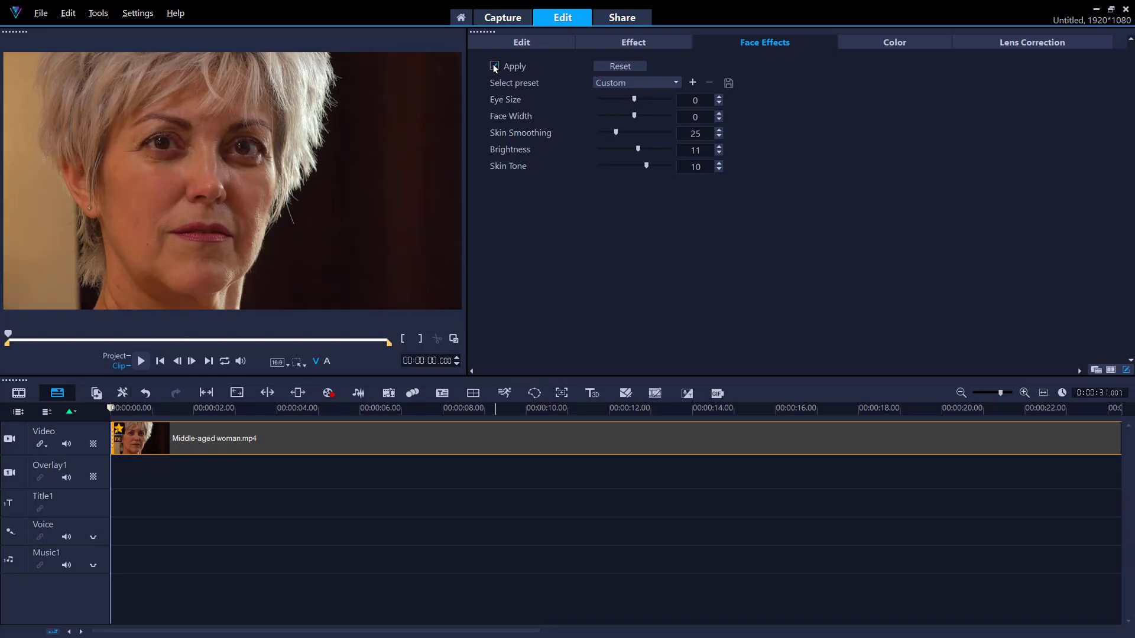
click(494, 66)
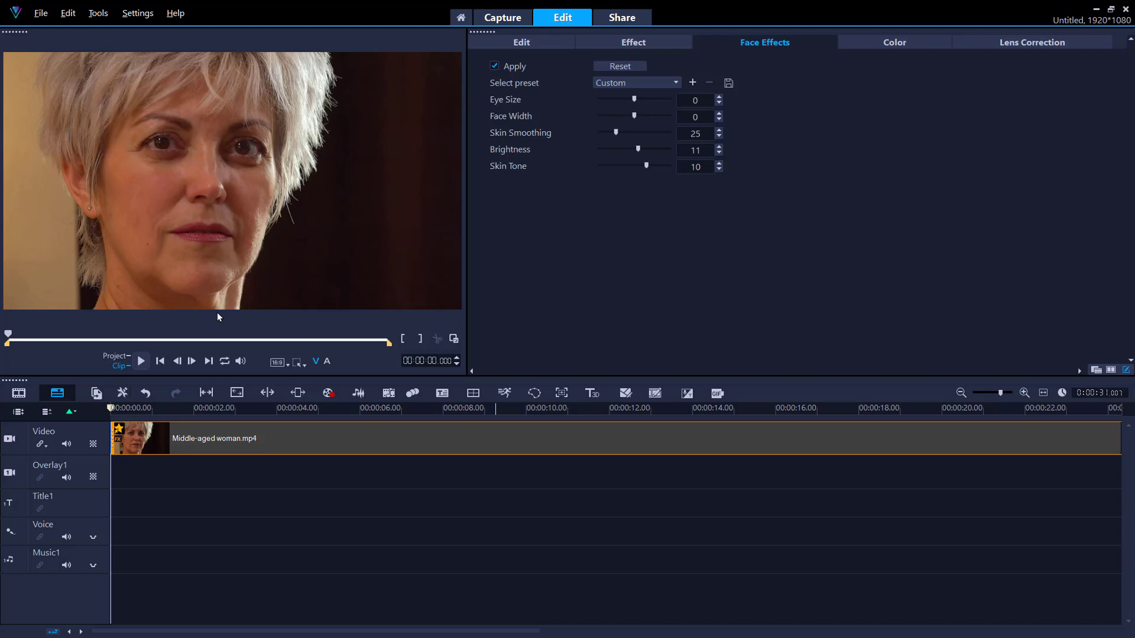
click(141, 362)
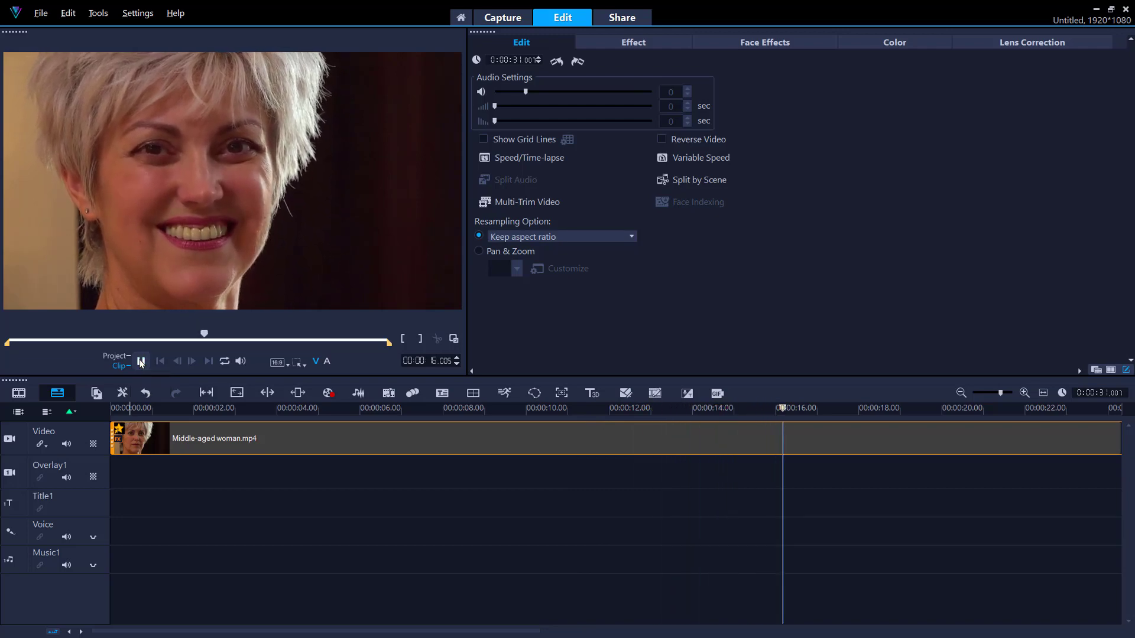
mouse_move(141, 362)
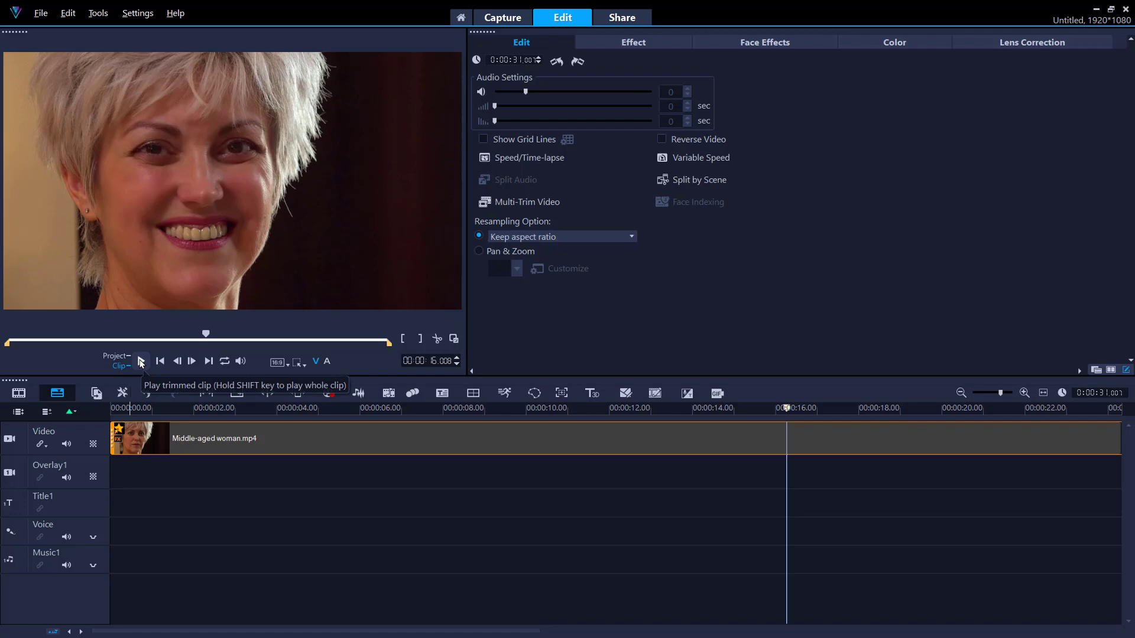
Preview the Middle-aged woman clip to review the applied face effects
click(763, 42)
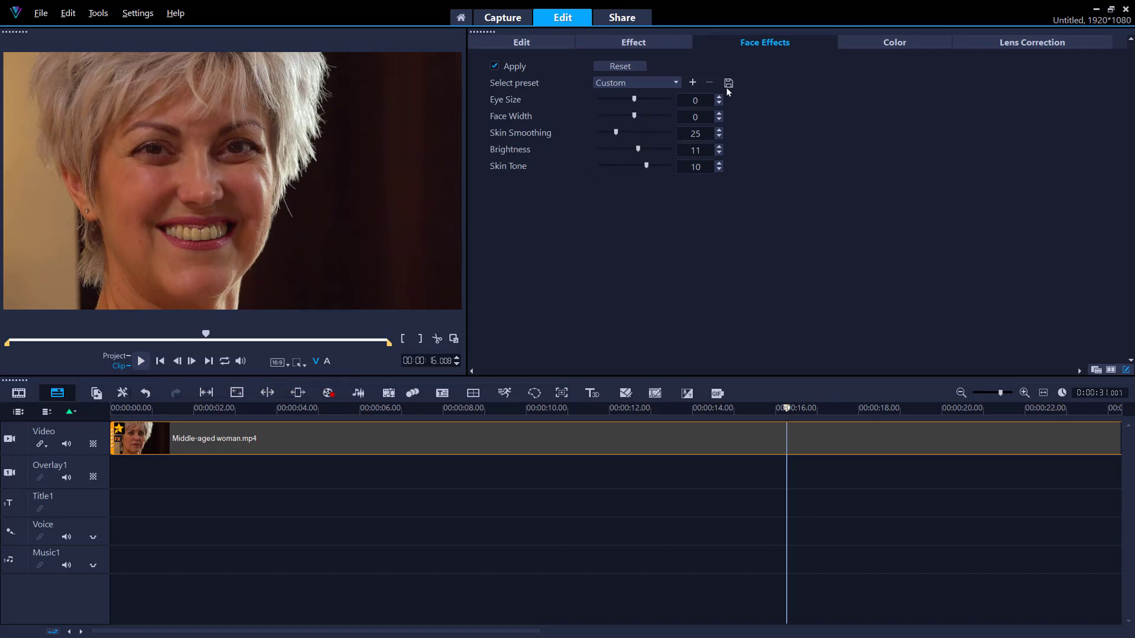
Save the current face settings as a preset named 'Soft Portrait 1'
click(728, 82)
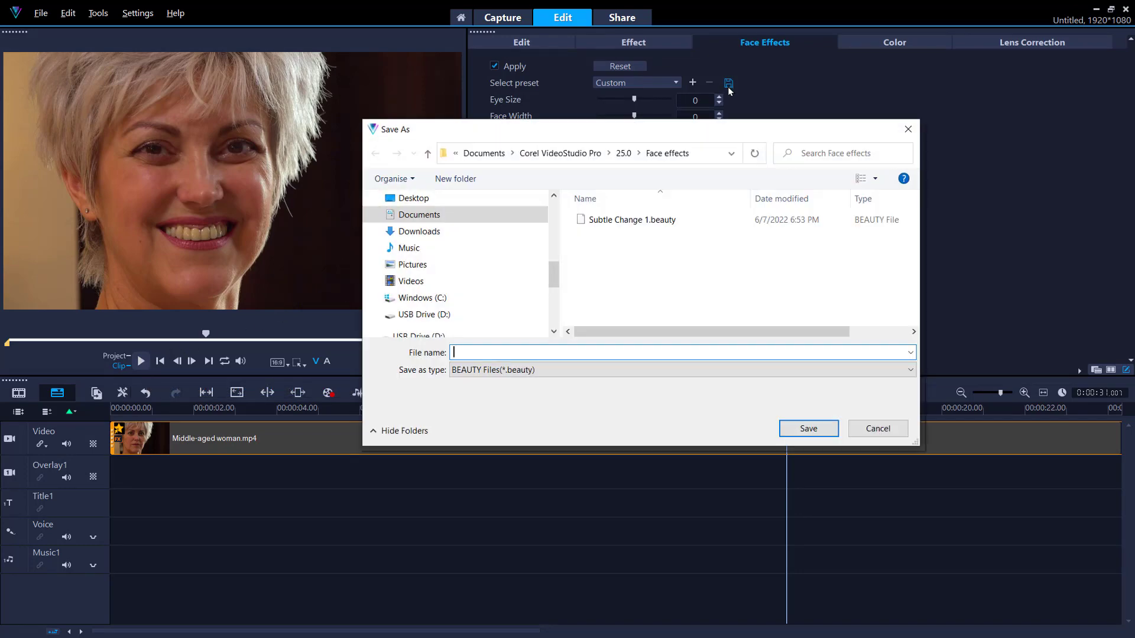
text(Soft Portrait 1)
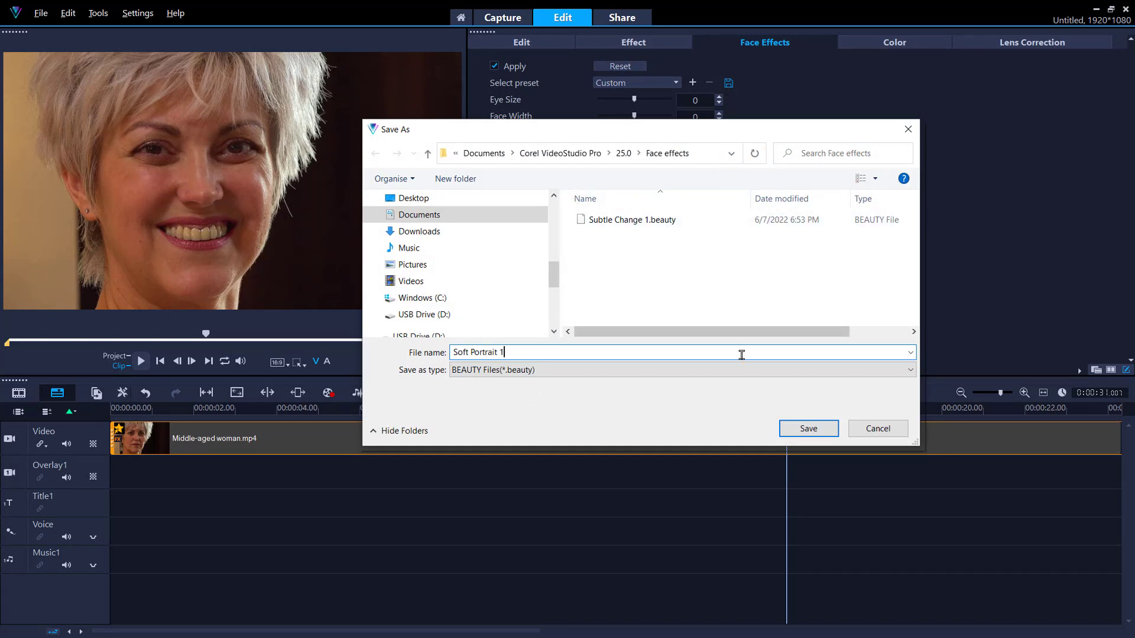
click(807, 428)
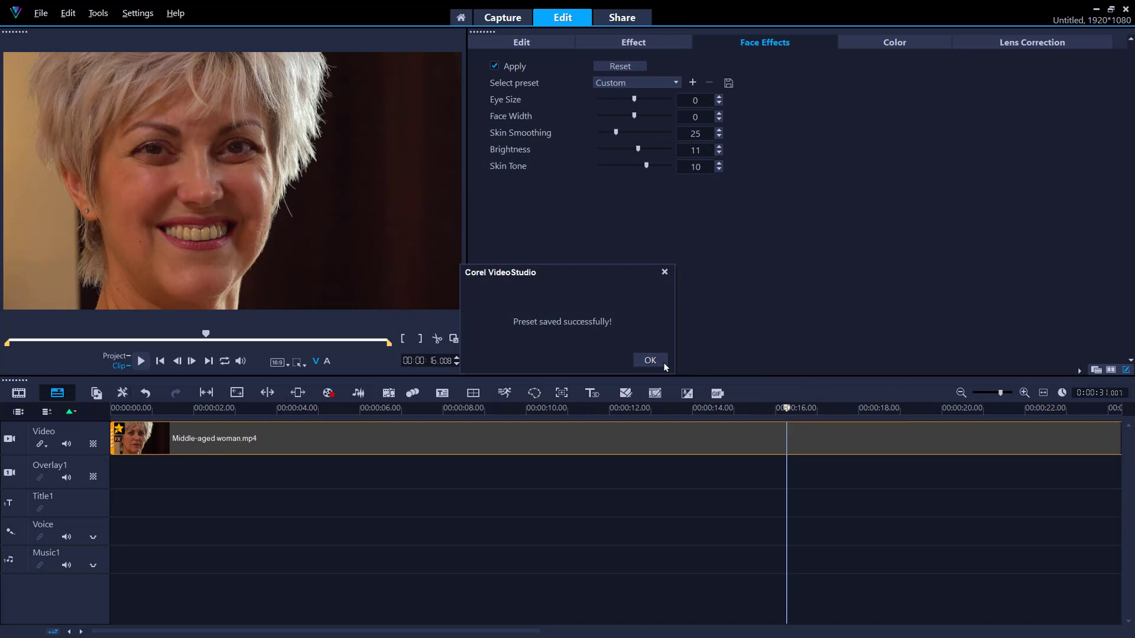
click(649, 361)
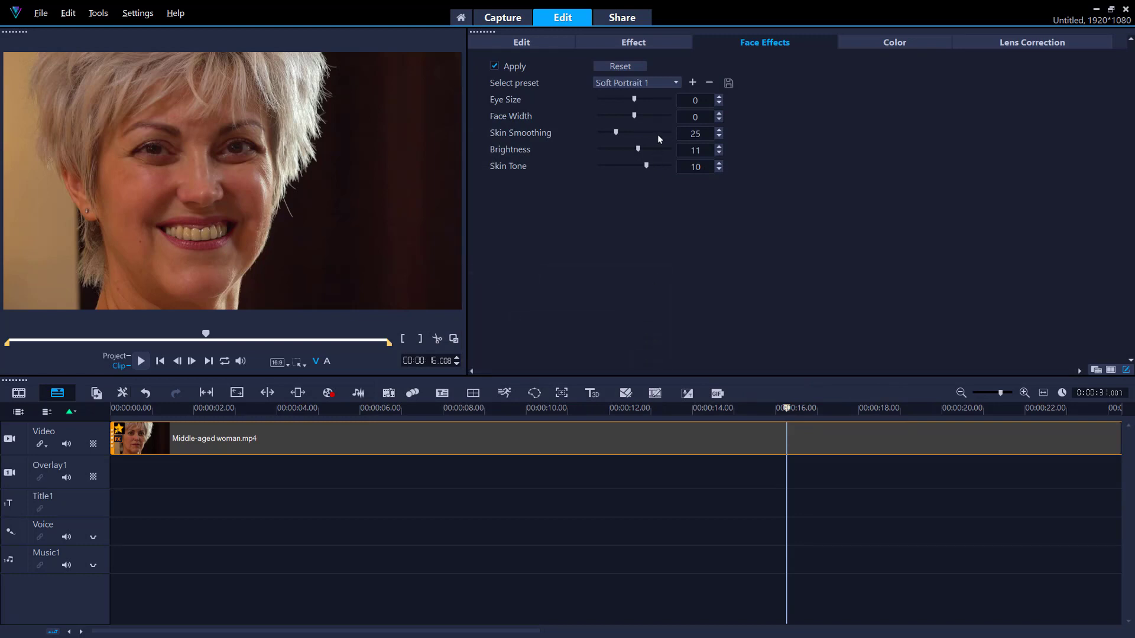
Reload the Soft Portrait 1 preset from its .beauty file, restoring its face settings
click(673, 81)
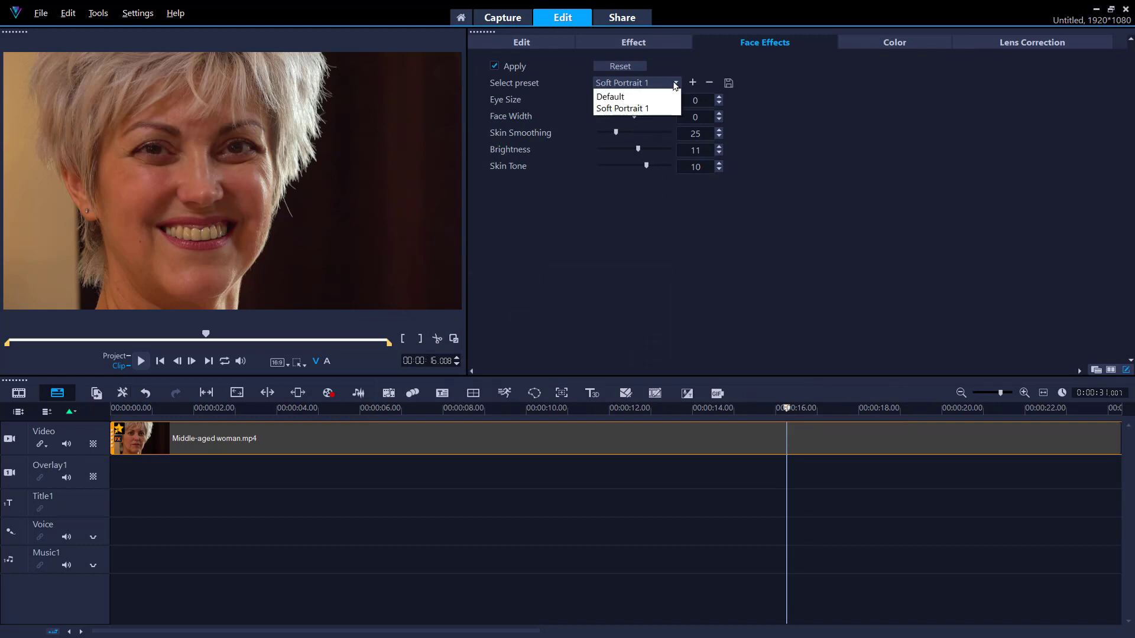
click(622, 109)
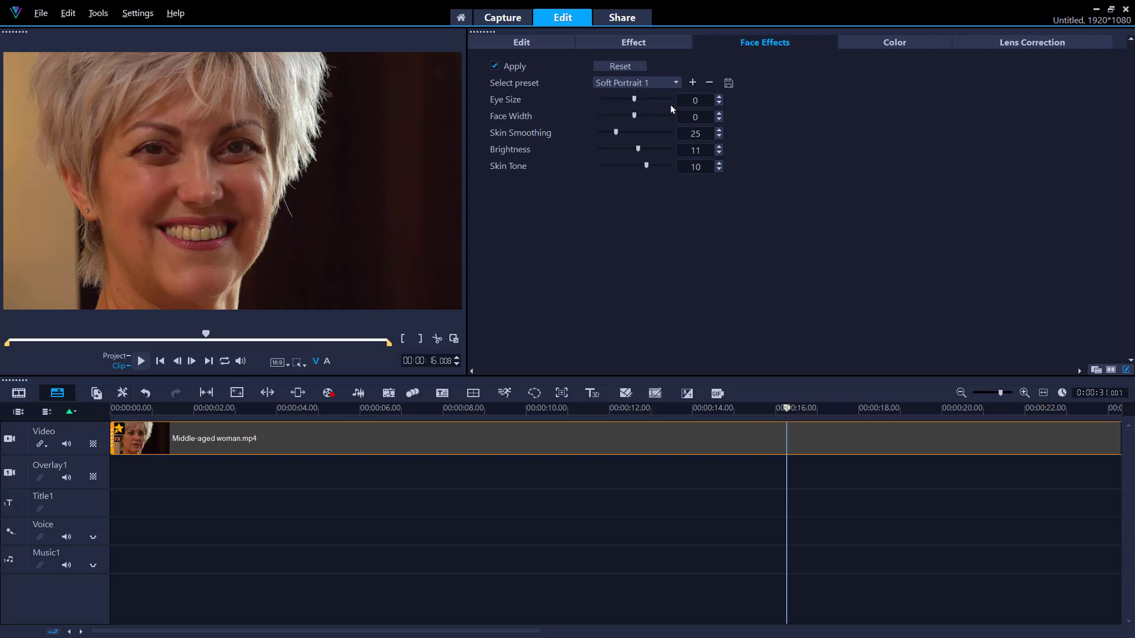
mouse_move(685, 95)
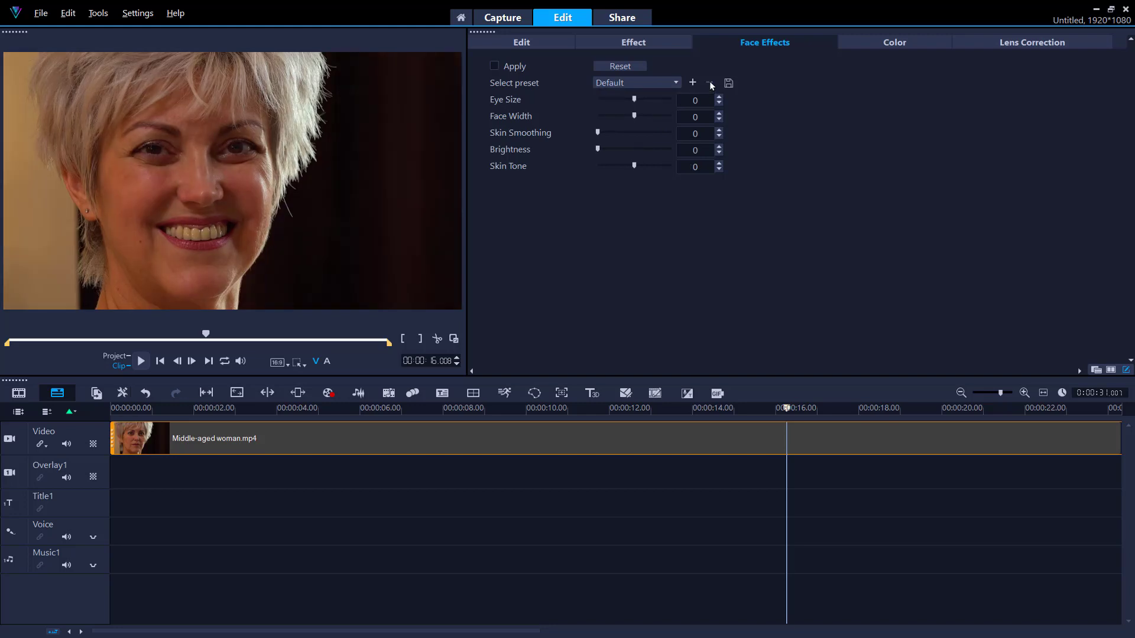
click(728, 83)
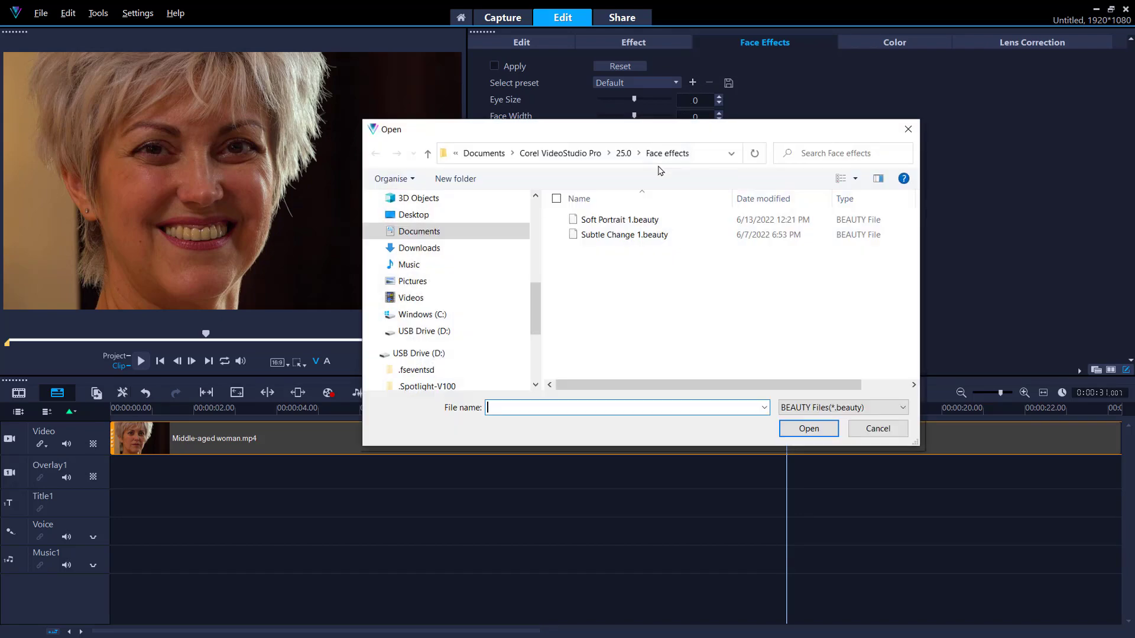
click(808, 428)
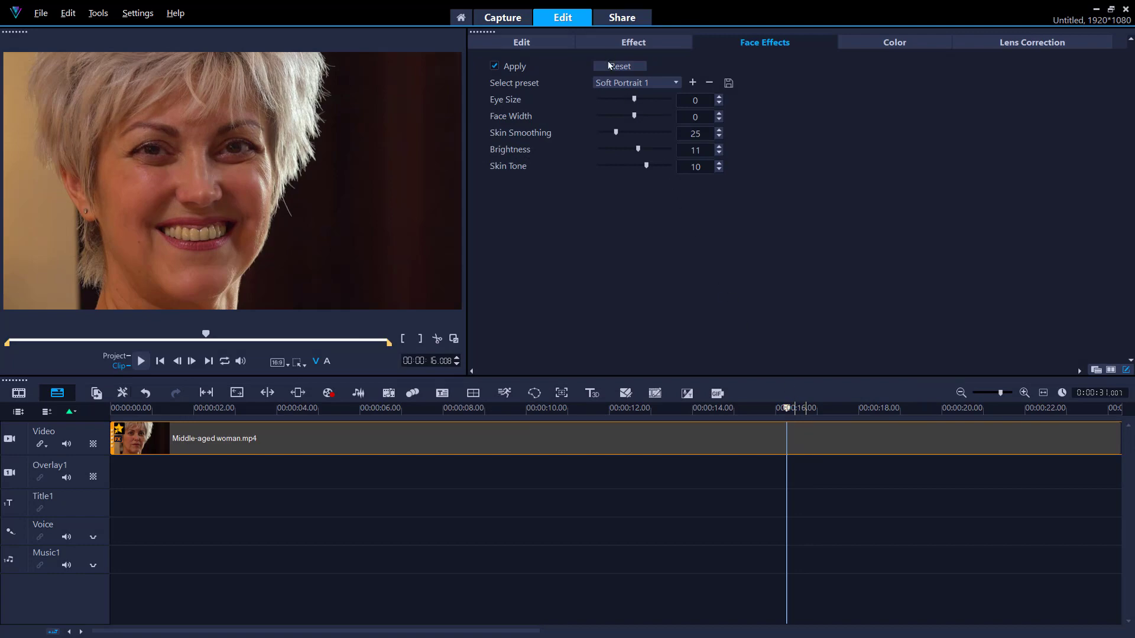
click(618, 66)
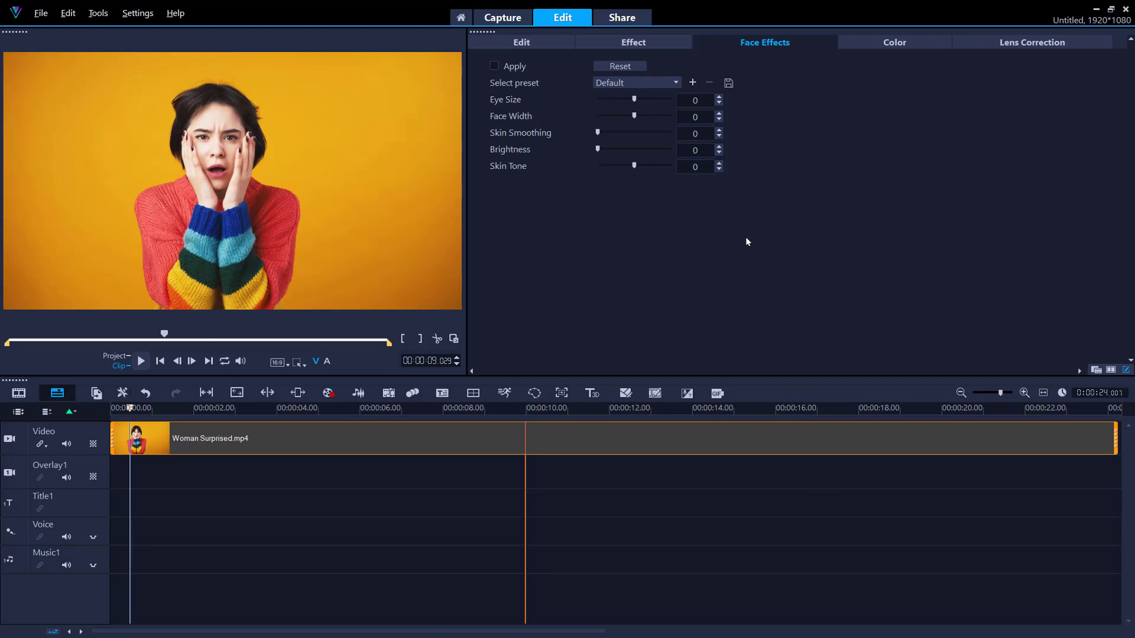
mouse_move(730, 223)
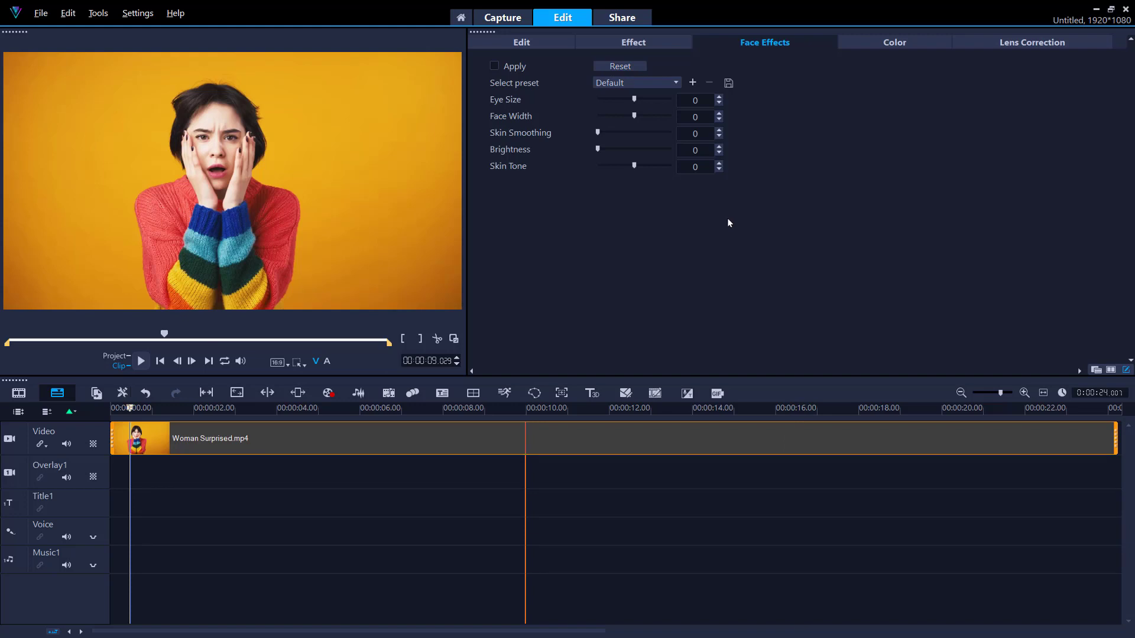
mouse_move(649, 128)
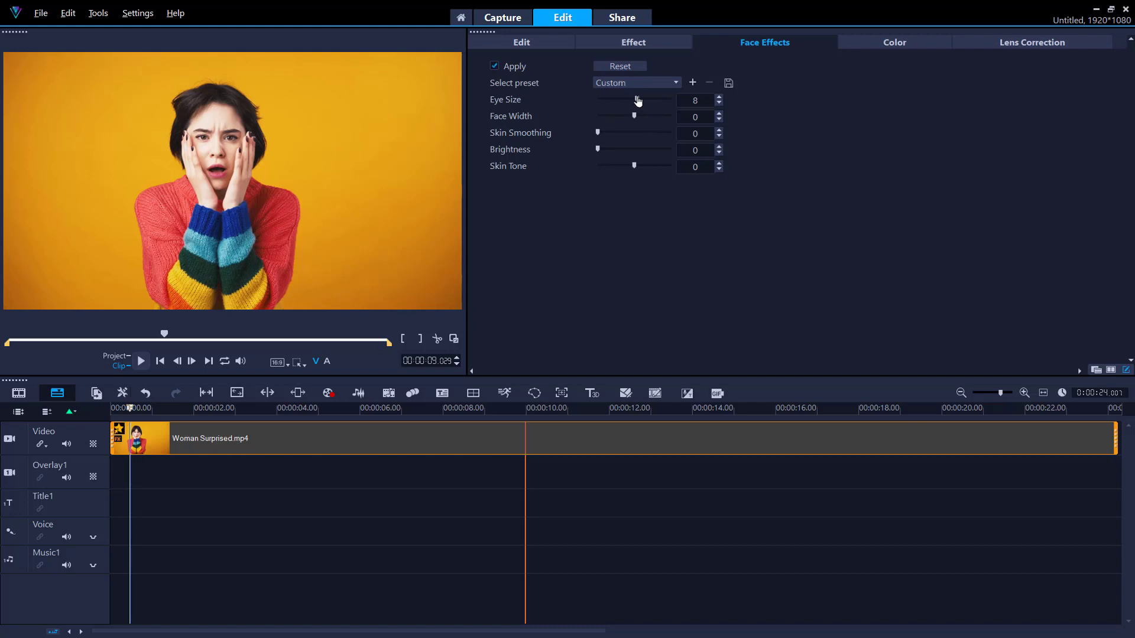
Push Woman Surprised's Eye Size to the maximum of 100
drag(636, 99, 654, 99)
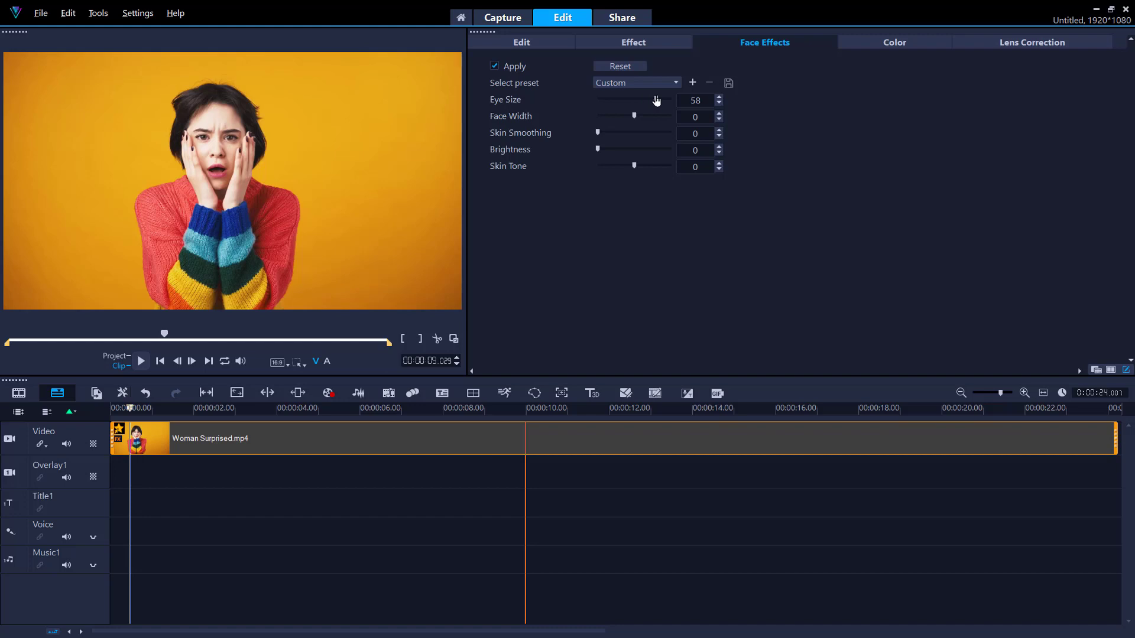
drag(635, 99, 666, 99)
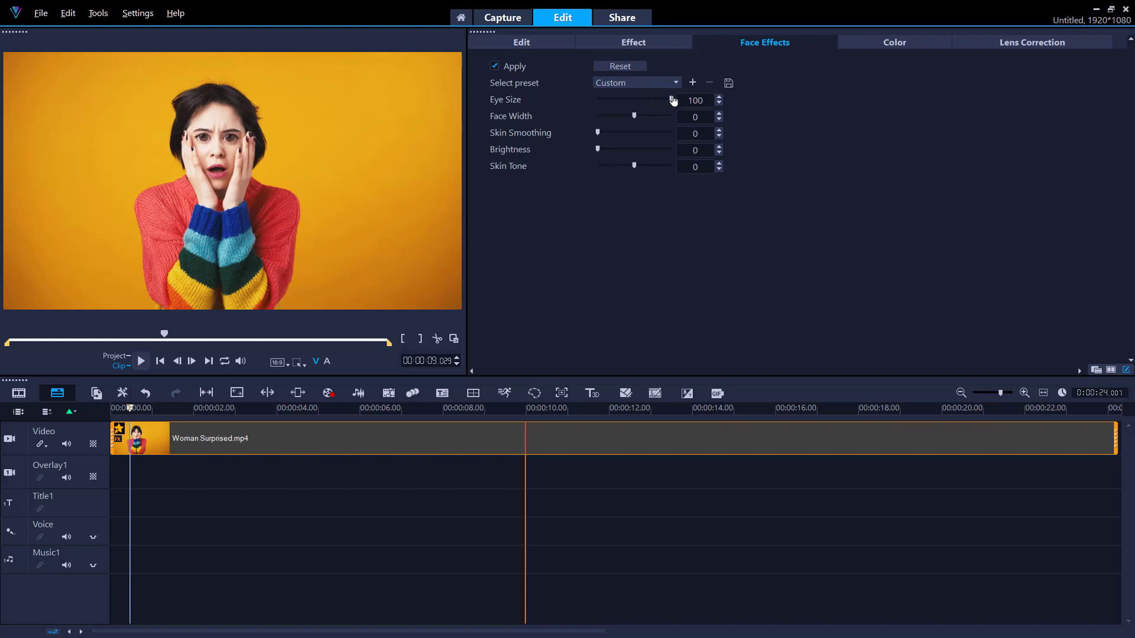
click(618, 66)
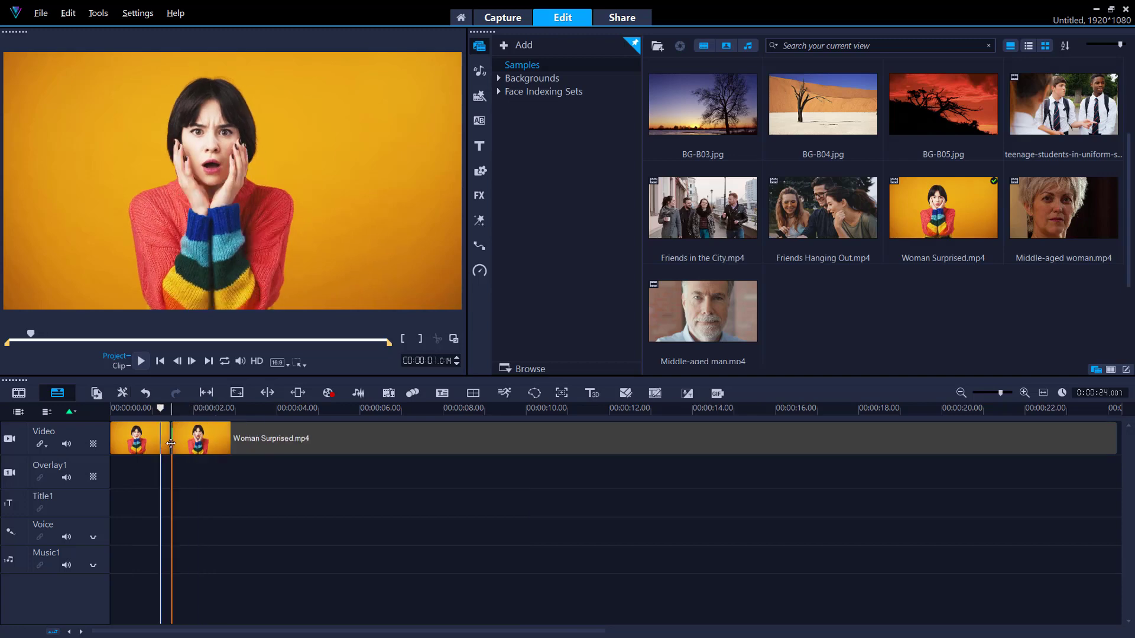
Split Woman Surprised at a new playhead position and enlarge the eyes on an early section
drag(147, 407, 167, 408)
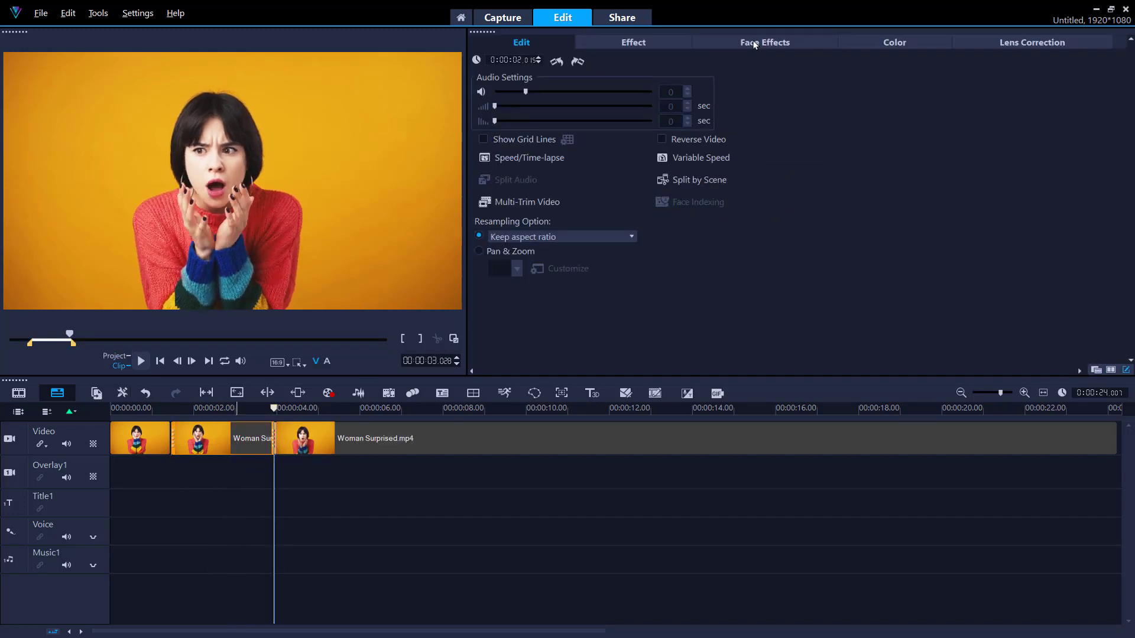
click(763, 42)
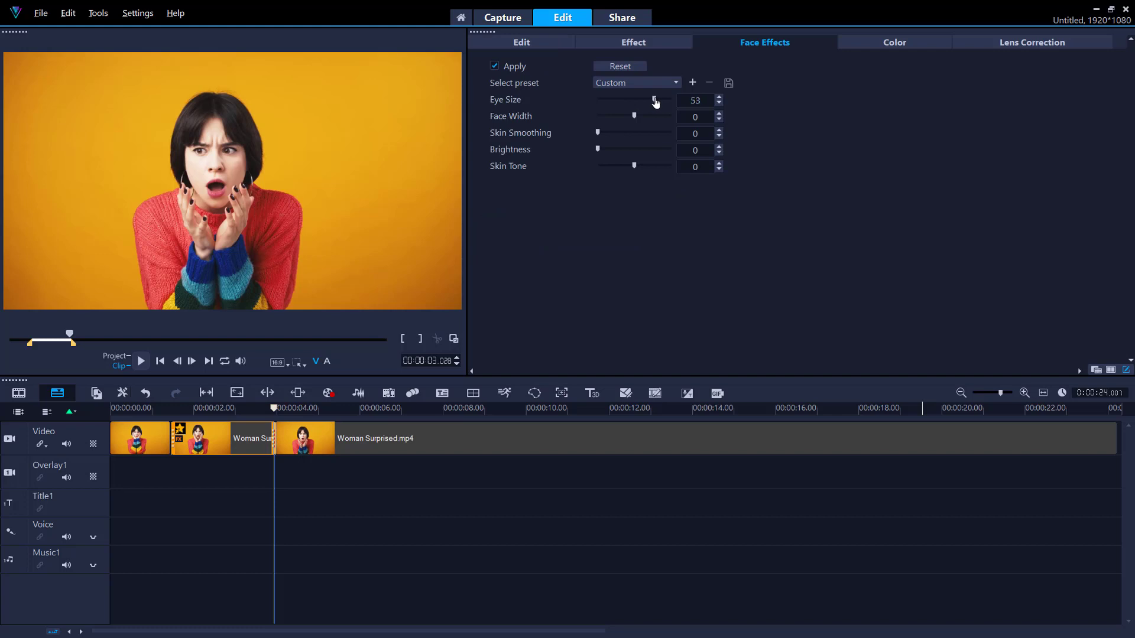
drag(652, 100, 662, 99)
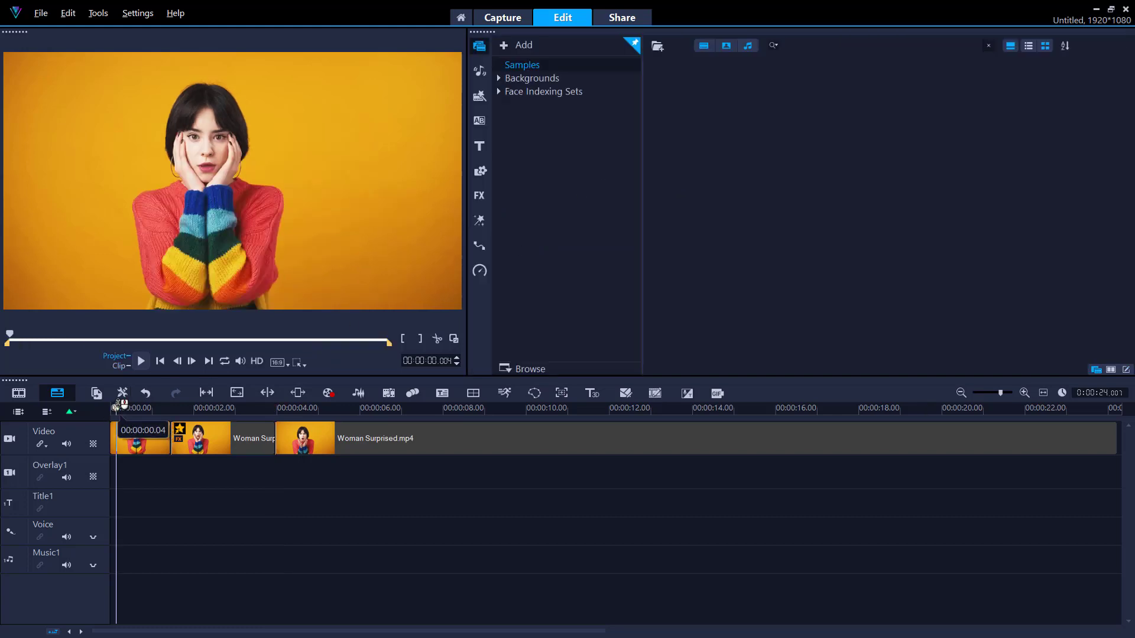
click(141, 361)
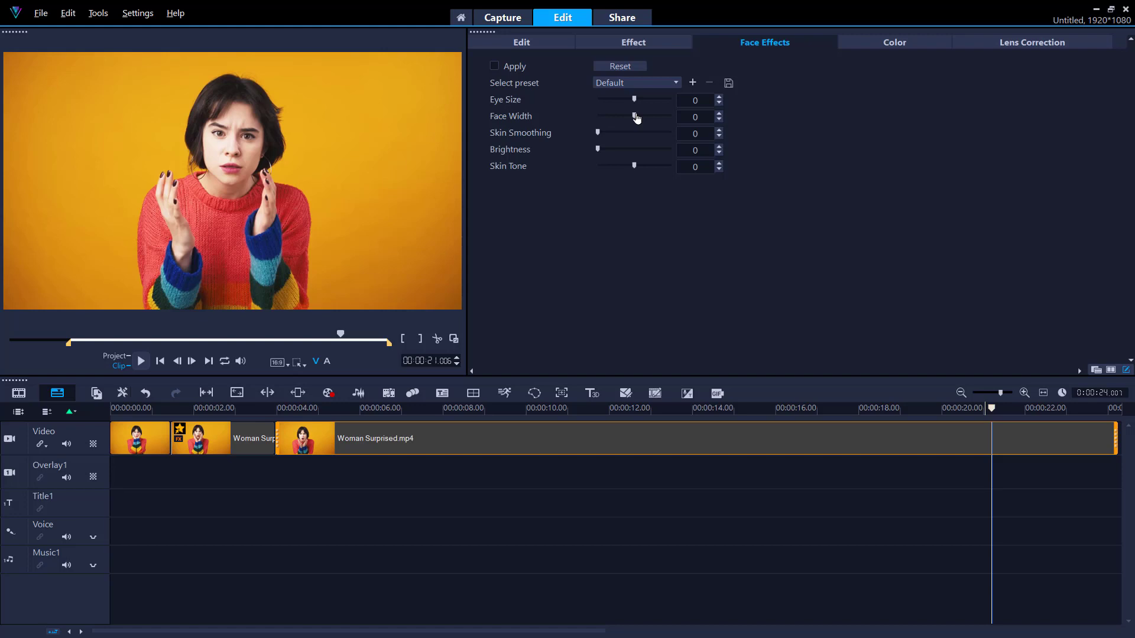
Sweep the Face Width slider on the last section between extremes, leaving it at -100
drag(634, 117, 611, 117)
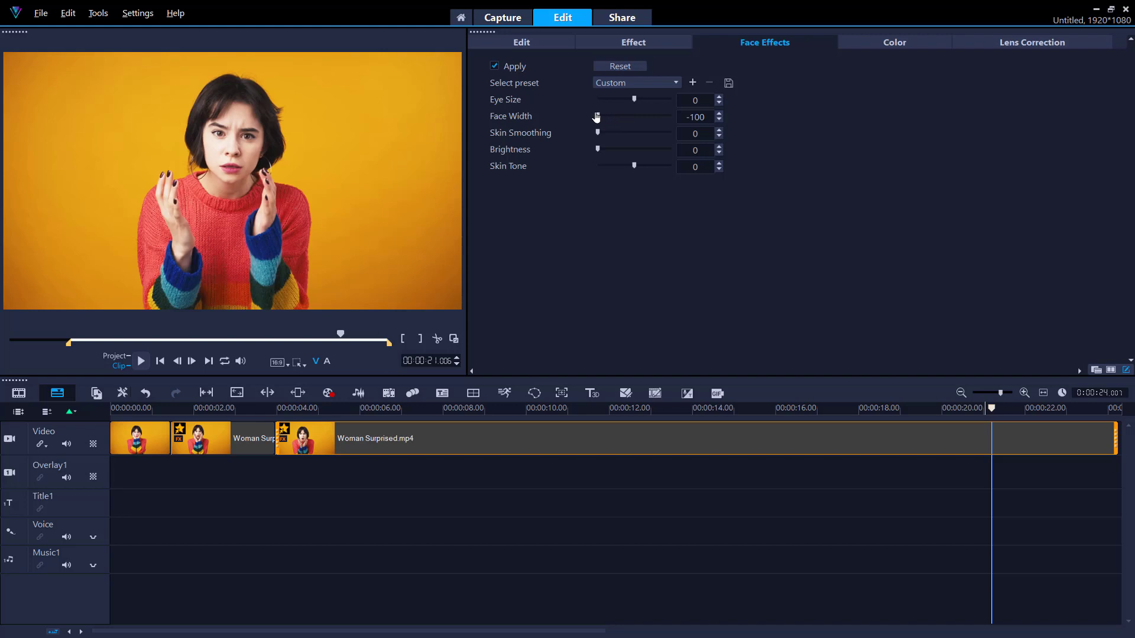
drag(595, 117, 669, 117)
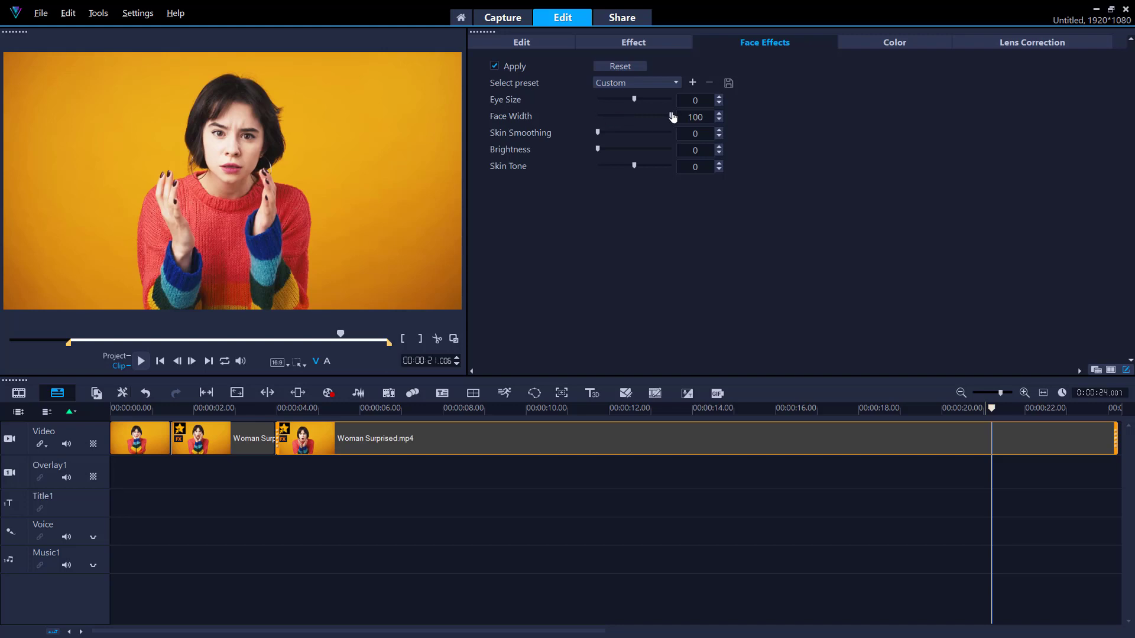
drag(672, 117, 595, 117)
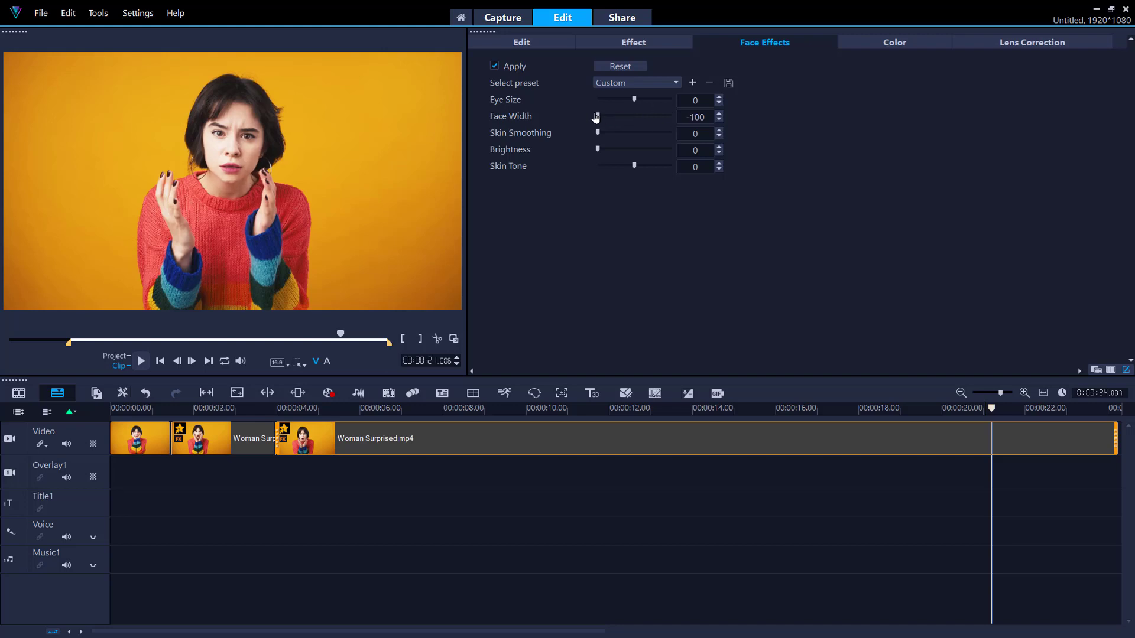
drag(597, 117, 671, 117)
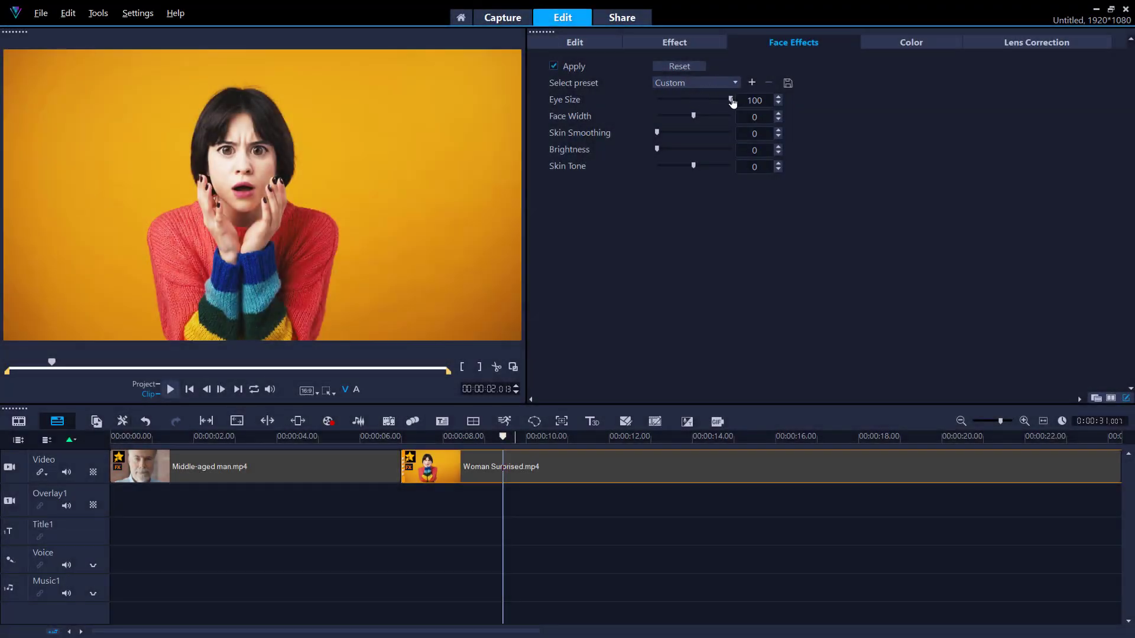
Set Face Width to 100 then -100 with Eye Size 100, and play the clip
drag(693, 117, 729, 117)
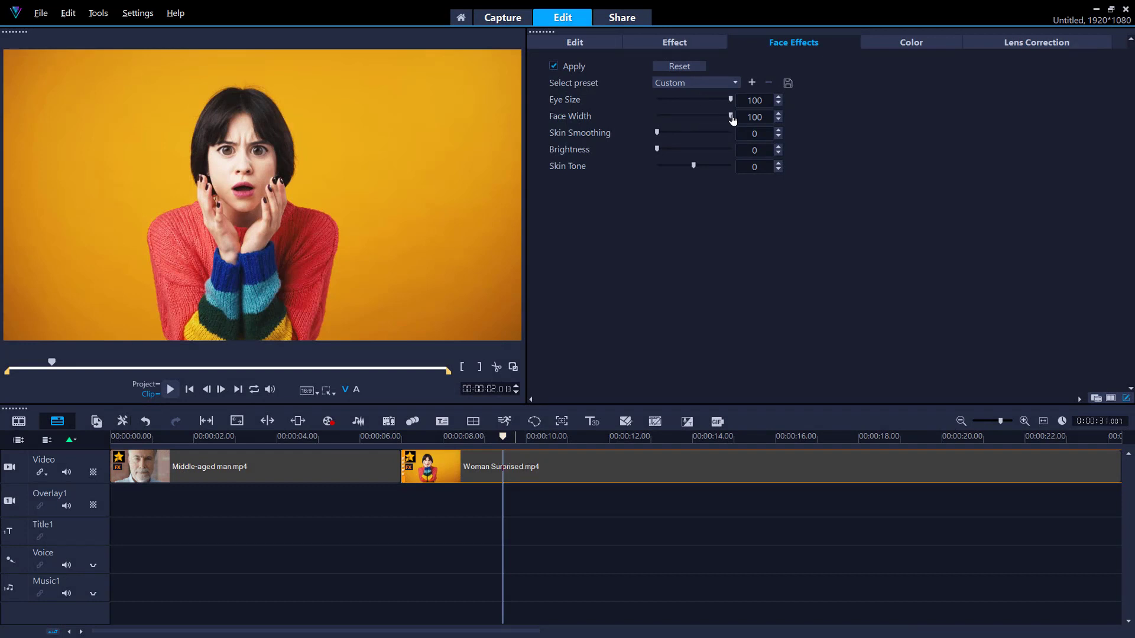
drag(729, 117, 655, 117)
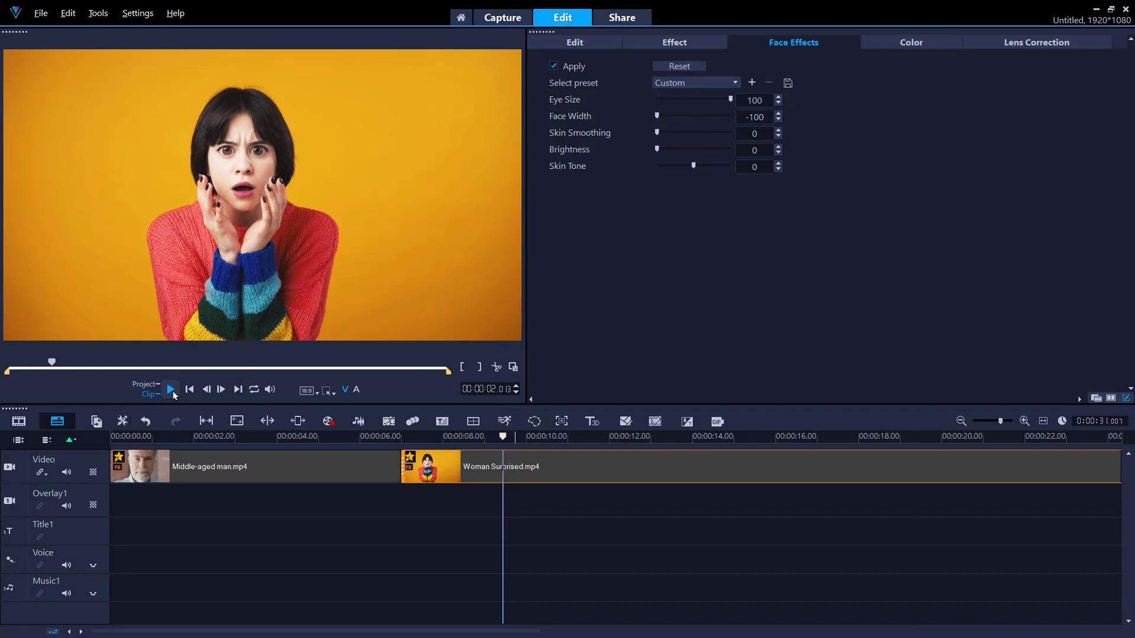
click(171, 389)
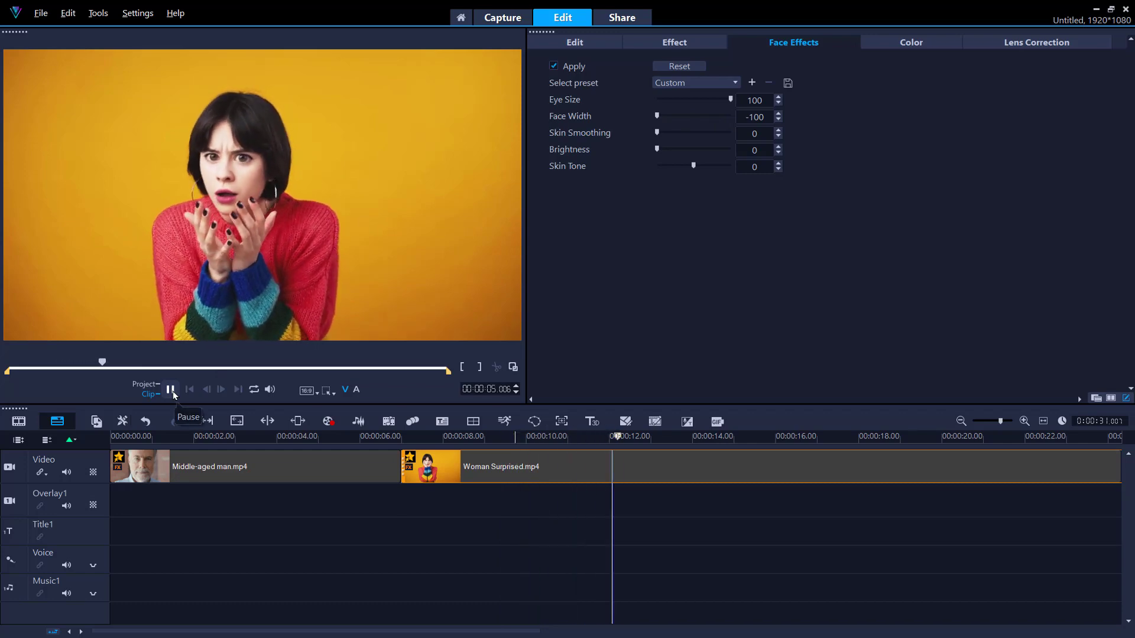